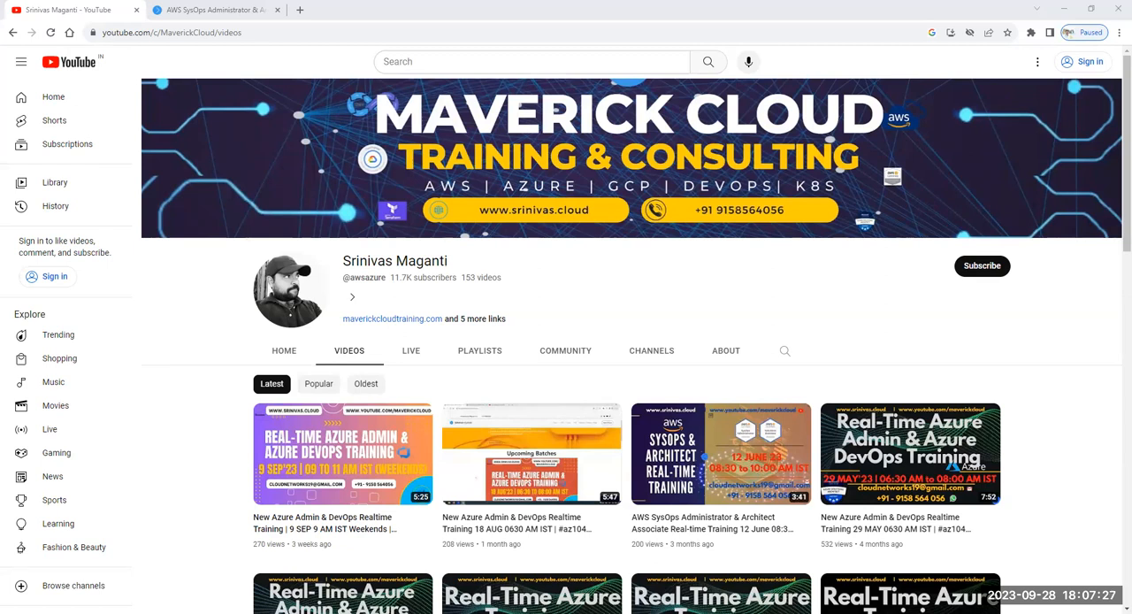
mouse_move(580, 188)
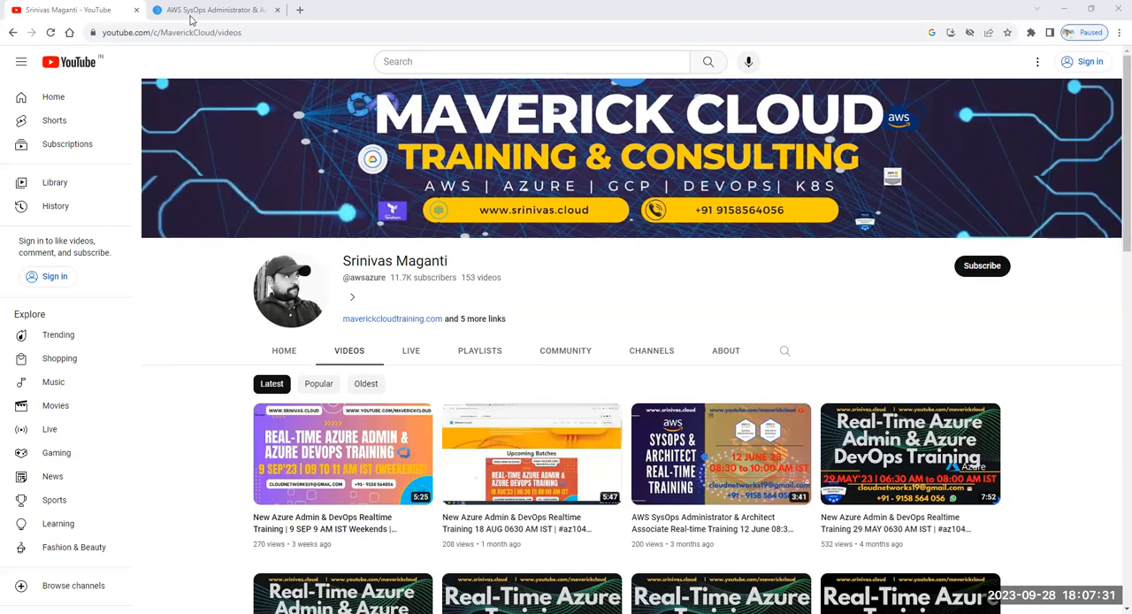
- Highlight the 08:30 start time in the post title and reveal the course-content link and More Details
click(212, 11)
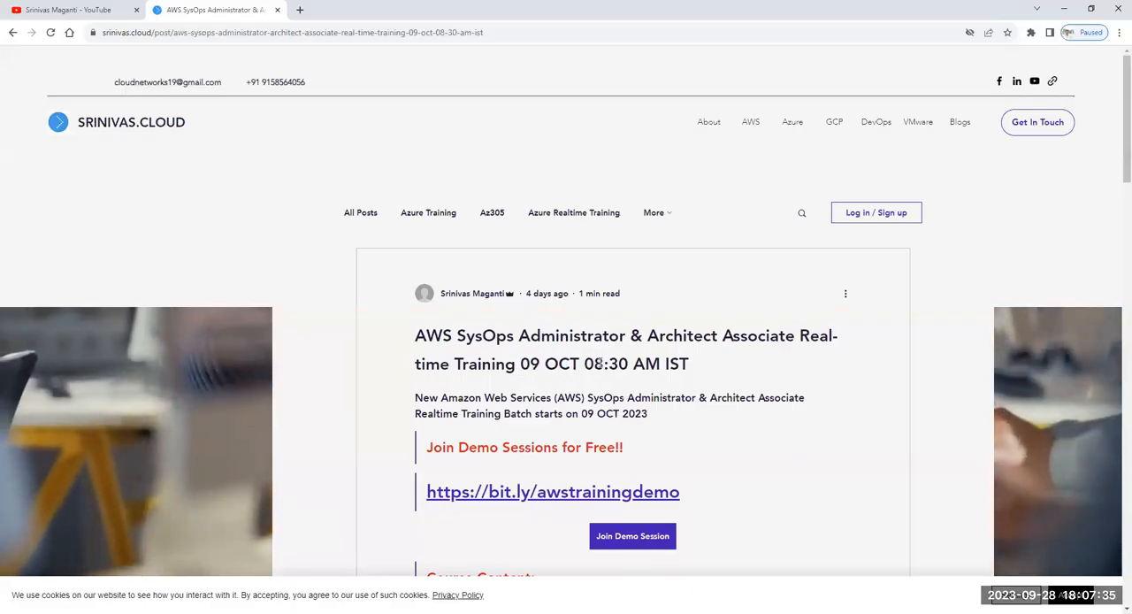
double_click(605, 363)
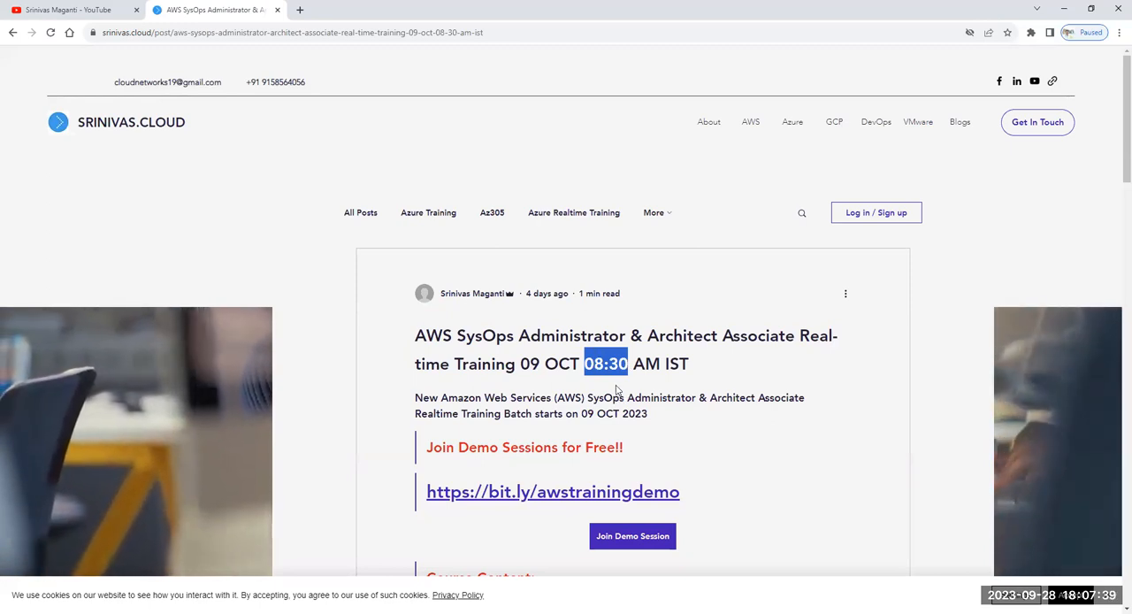
mouse_move(446, 457)
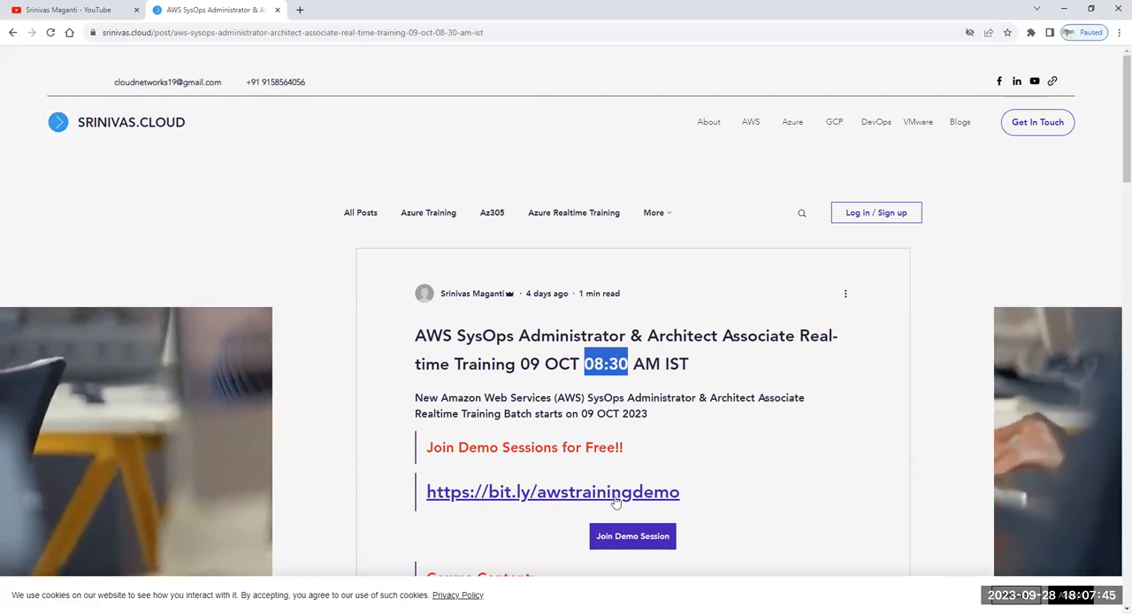
mouse_move(715, 498)
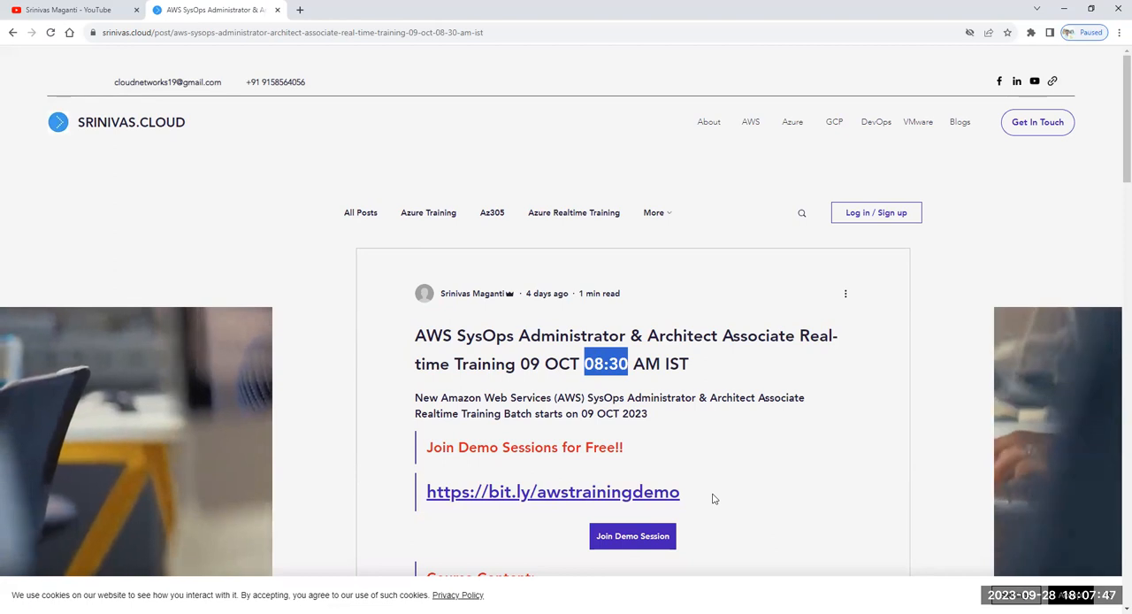
scroll(down, 3)
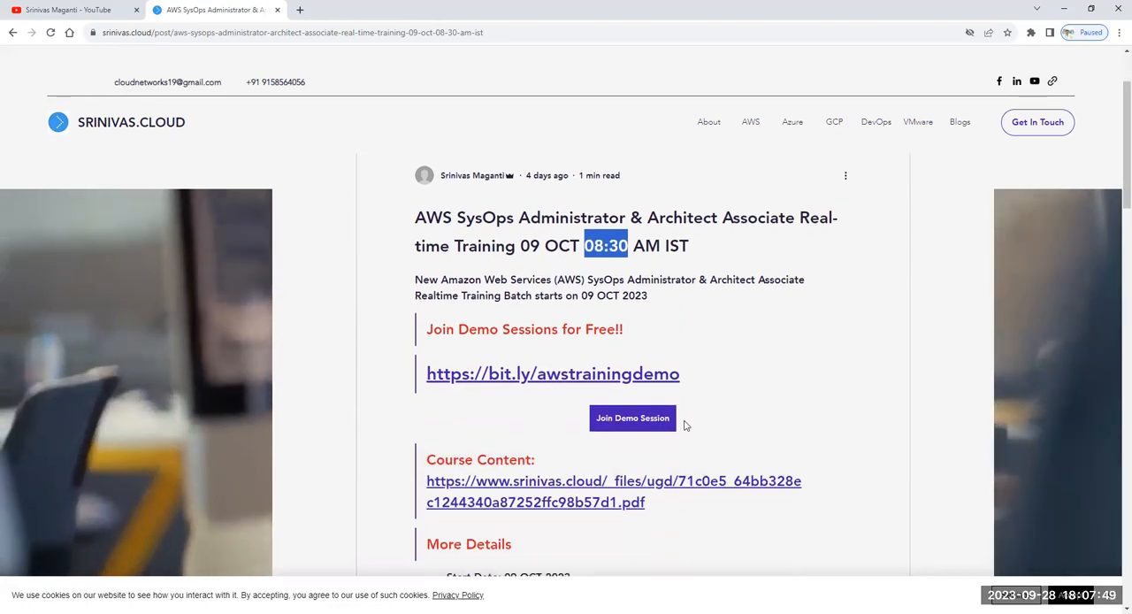
mouse_move(524, 496)
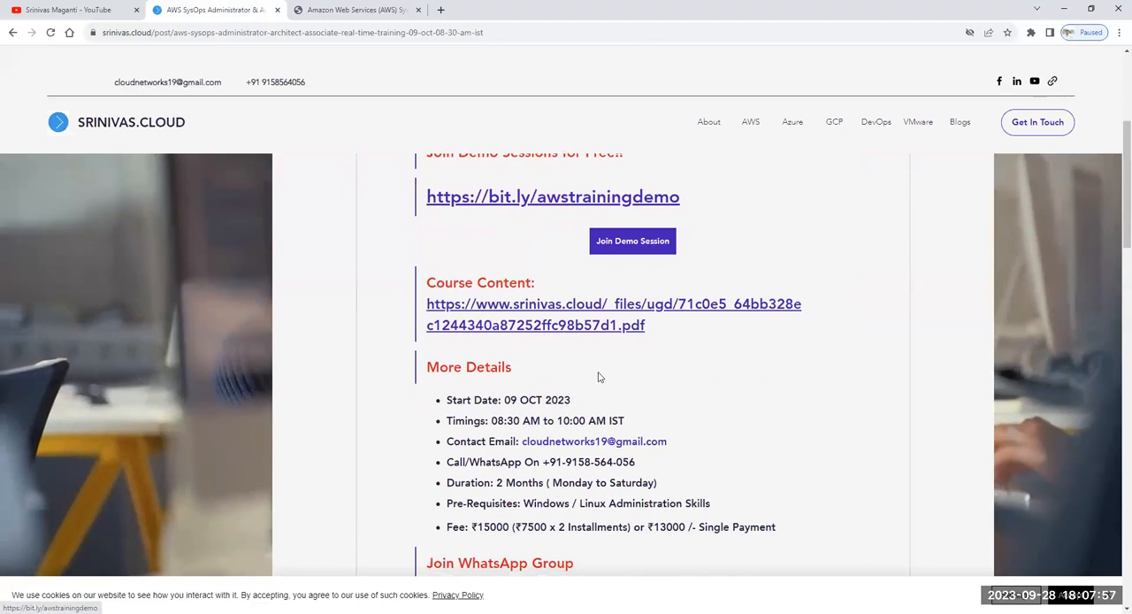
- Highlight the WhatsApp contact number in More Details and bring the Join WhatsApp Group link into view
scroll(down, 3)
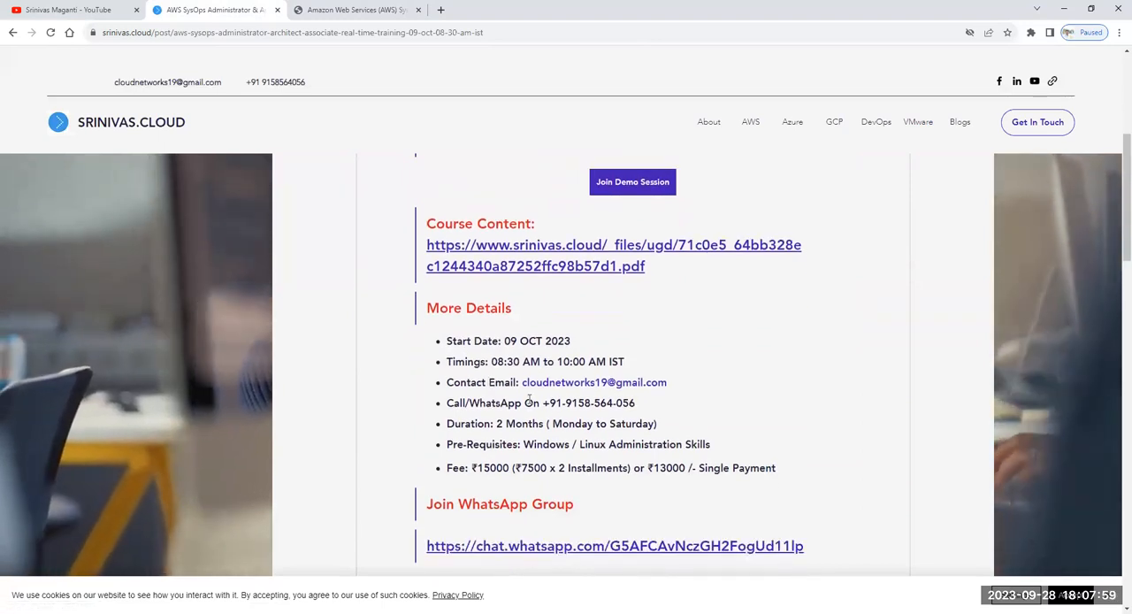
double_click(499, 424)
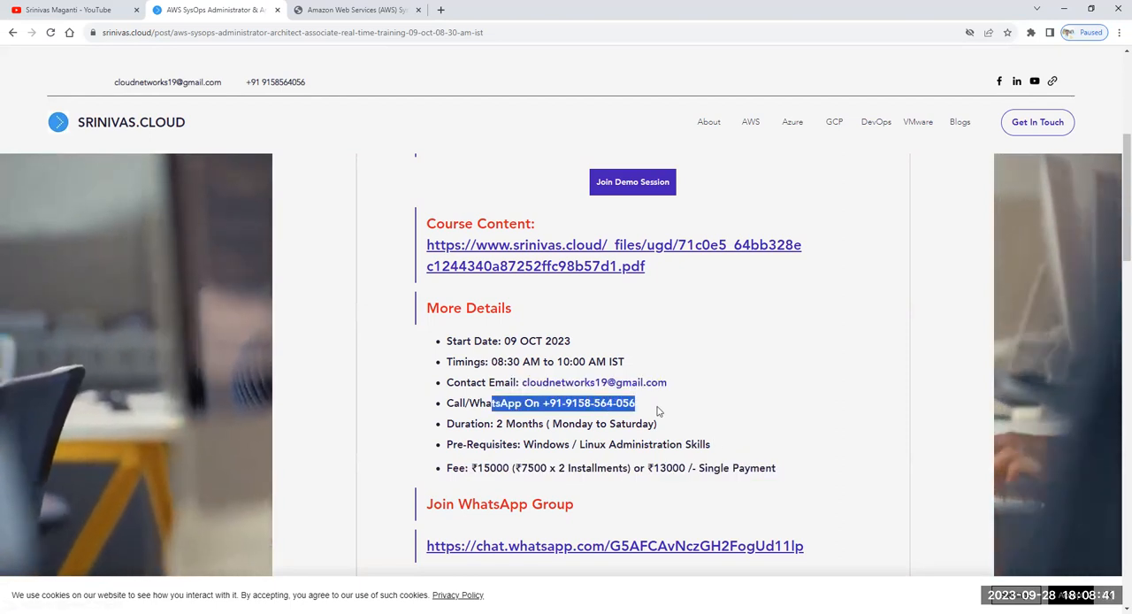
scroll(down, 3)
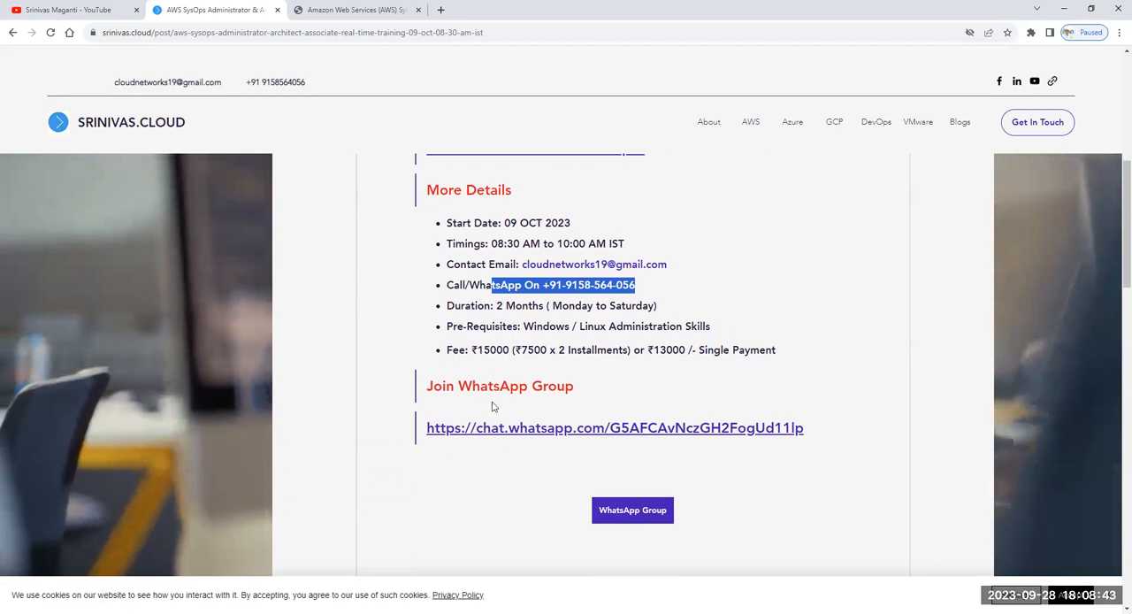
mouse_move(817, 467)
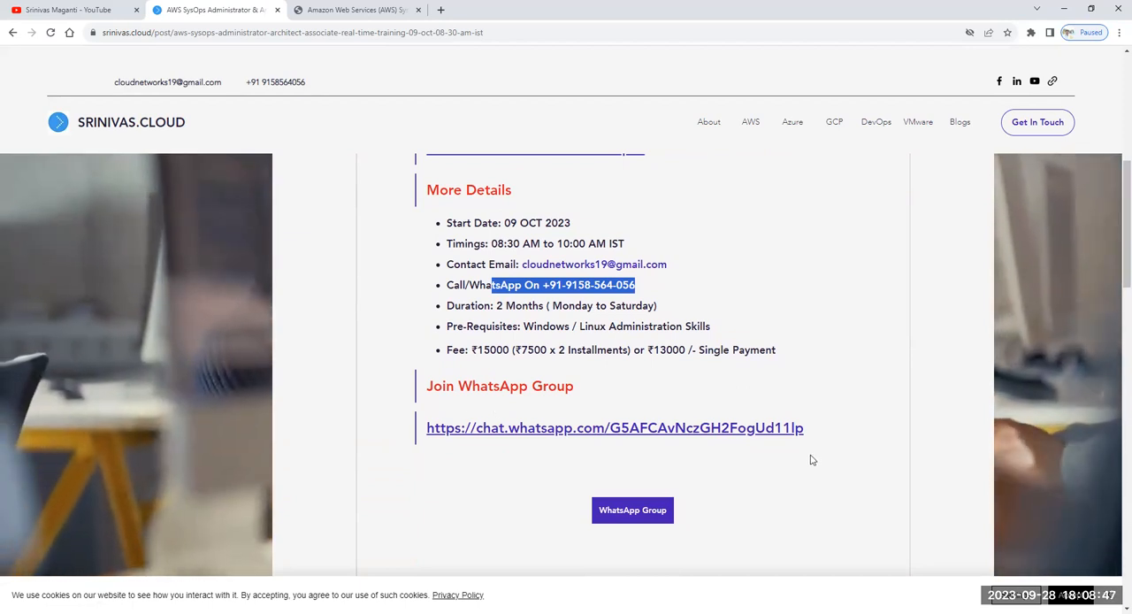
mouse_move(747, 433)
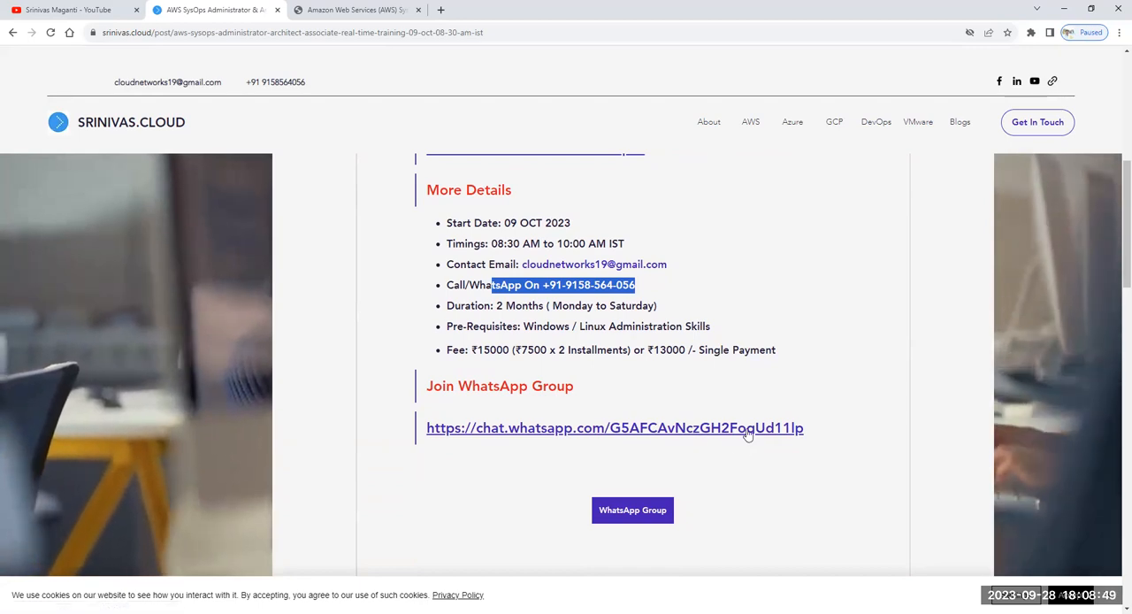
- Scroll the blog post down to the Watch Demo Videos section with the embedded AWS introduction video
scroll(down, 3)
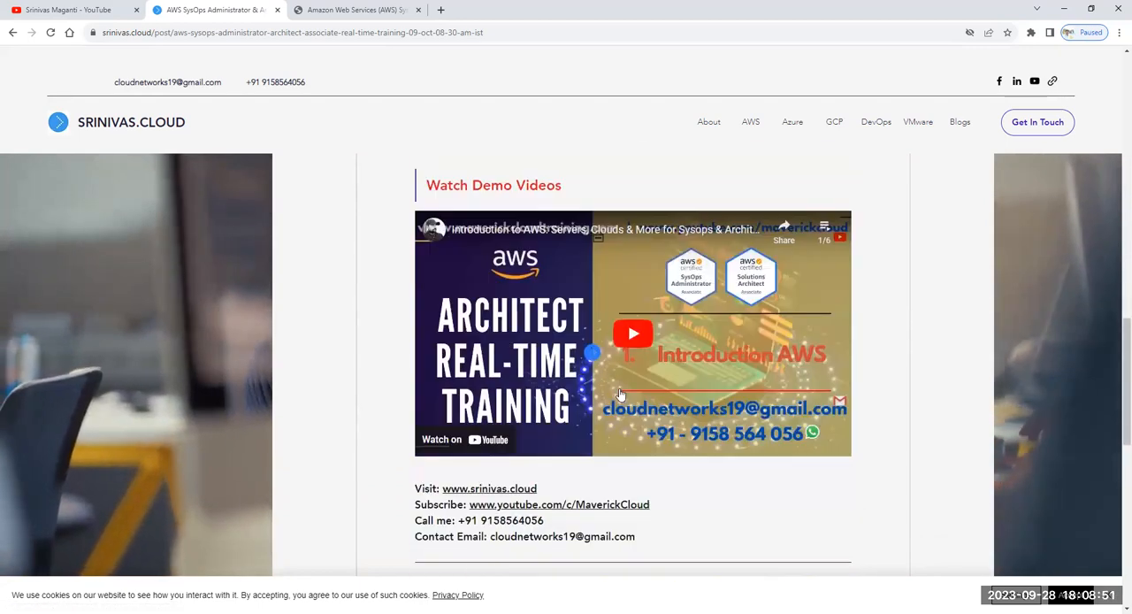
scroll(down, 3)
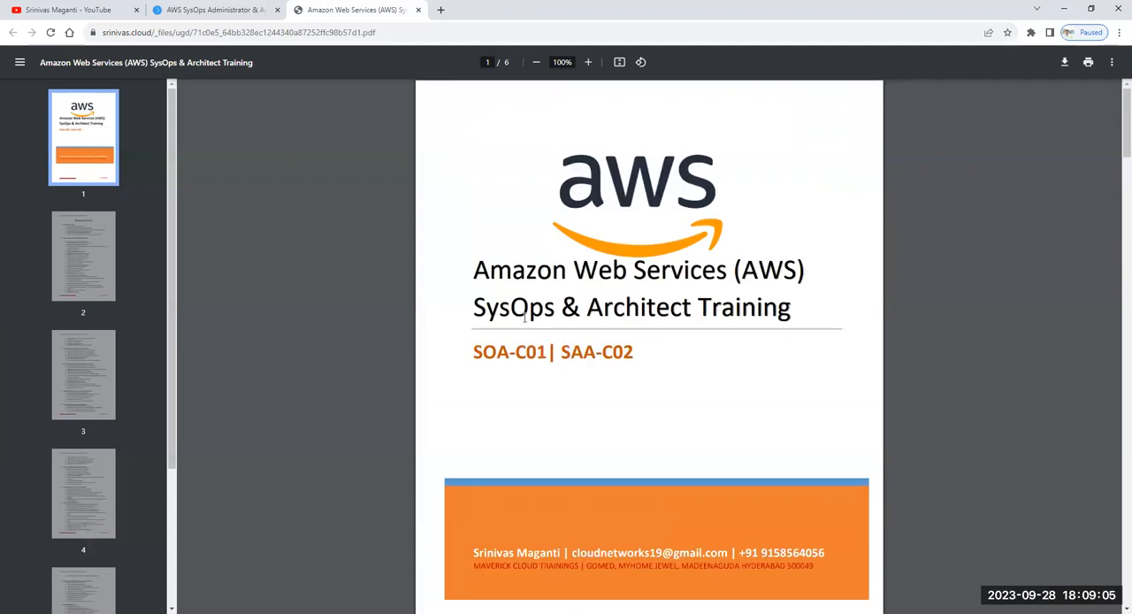
mouse_move(775, 269)
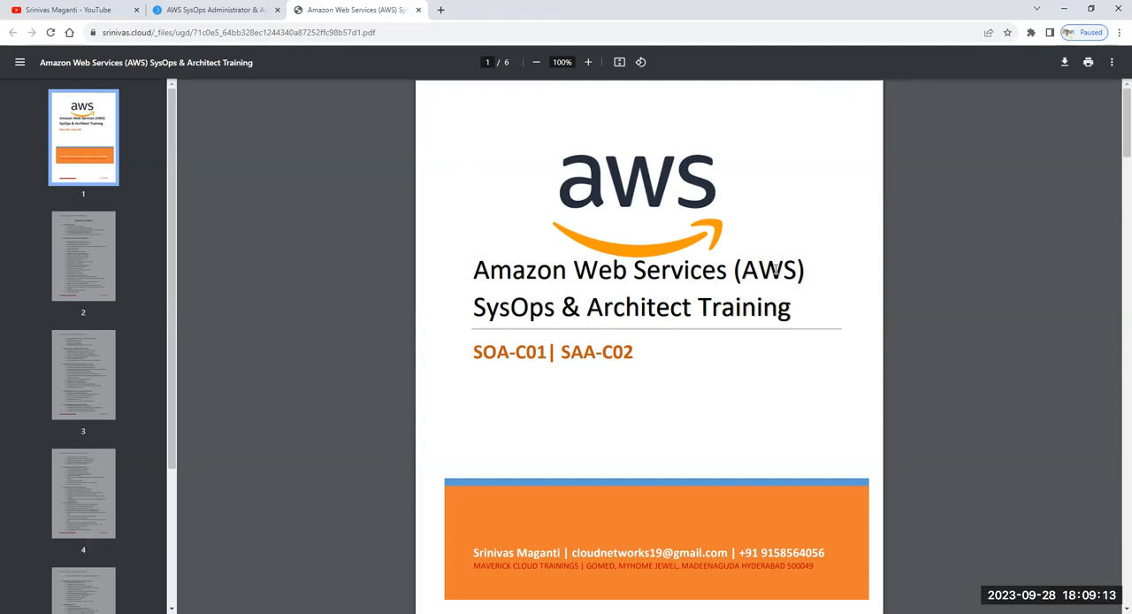
- Scroll the course-content PDF past the cover logo to the trainer banner and website footer
scroll(down, 3)
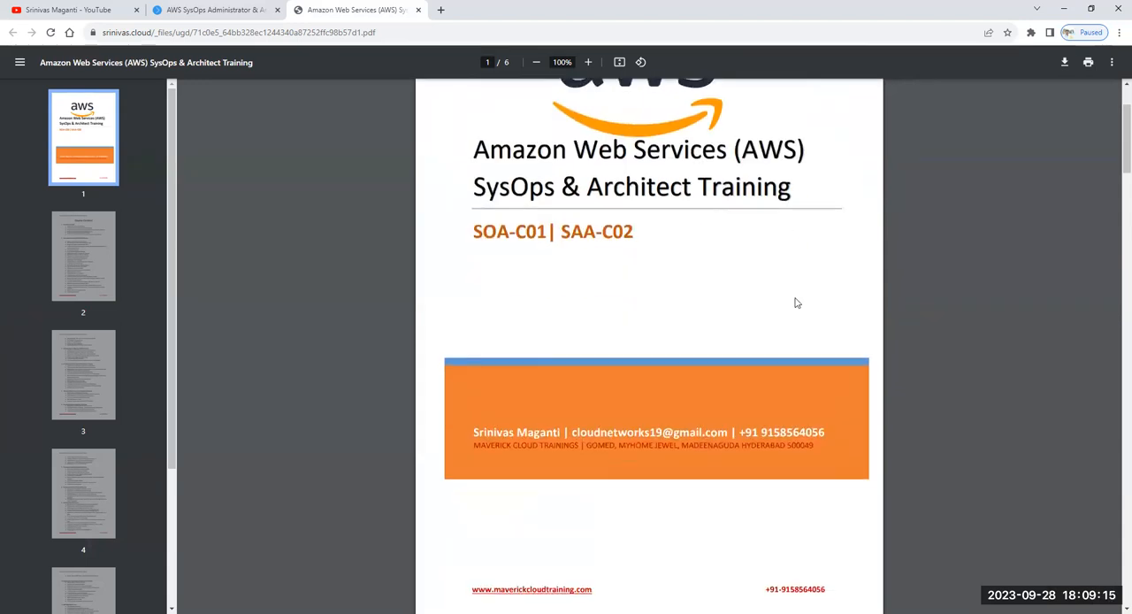
- Highlight the Introduction to AWS topics on page 2, then the AWS Network Firewall topic
scroll(down, 3)
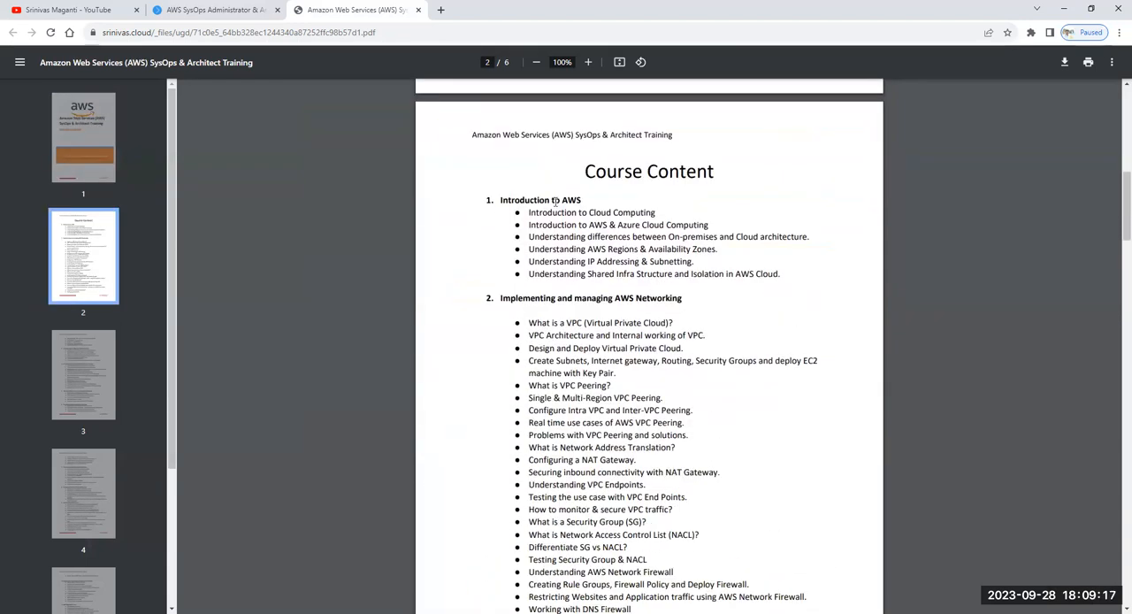
drag(558, 200, 727, 273)
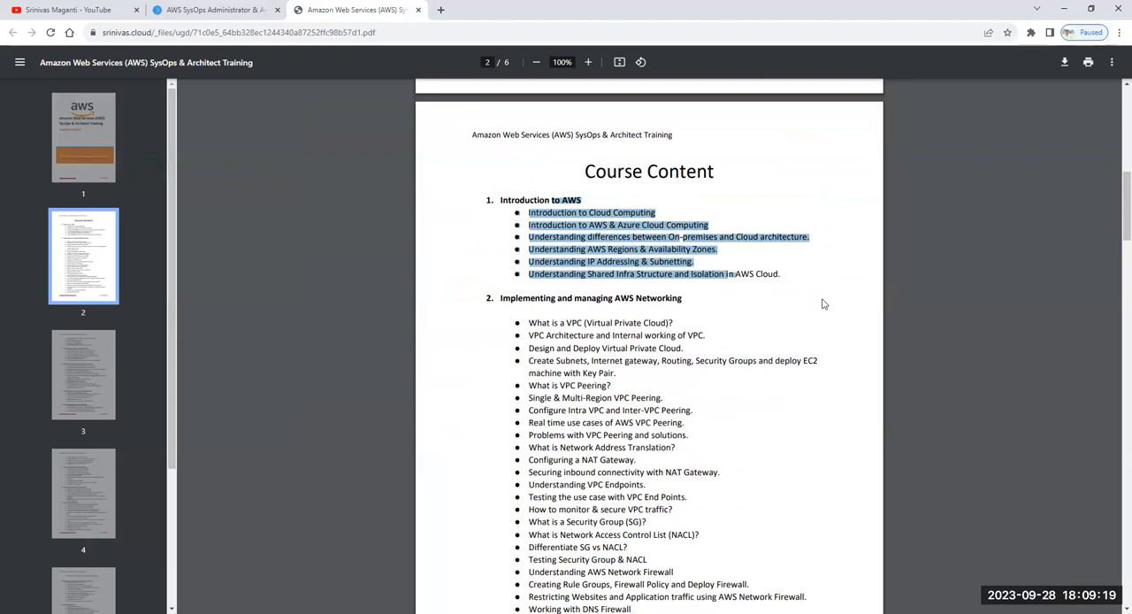
scroll(down, 3)
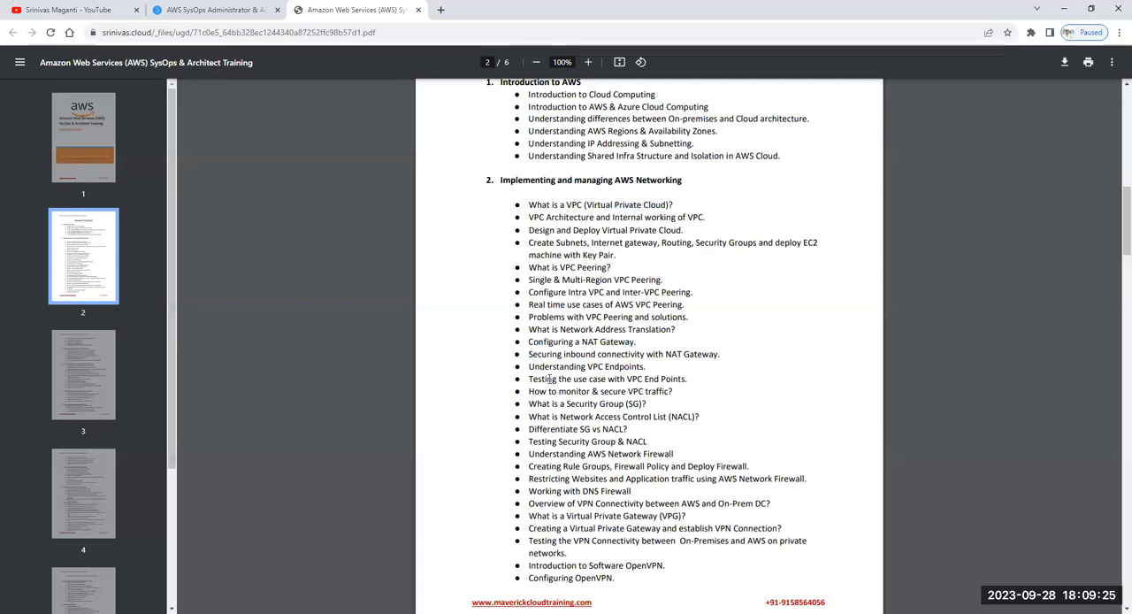
double_click(584, 453)
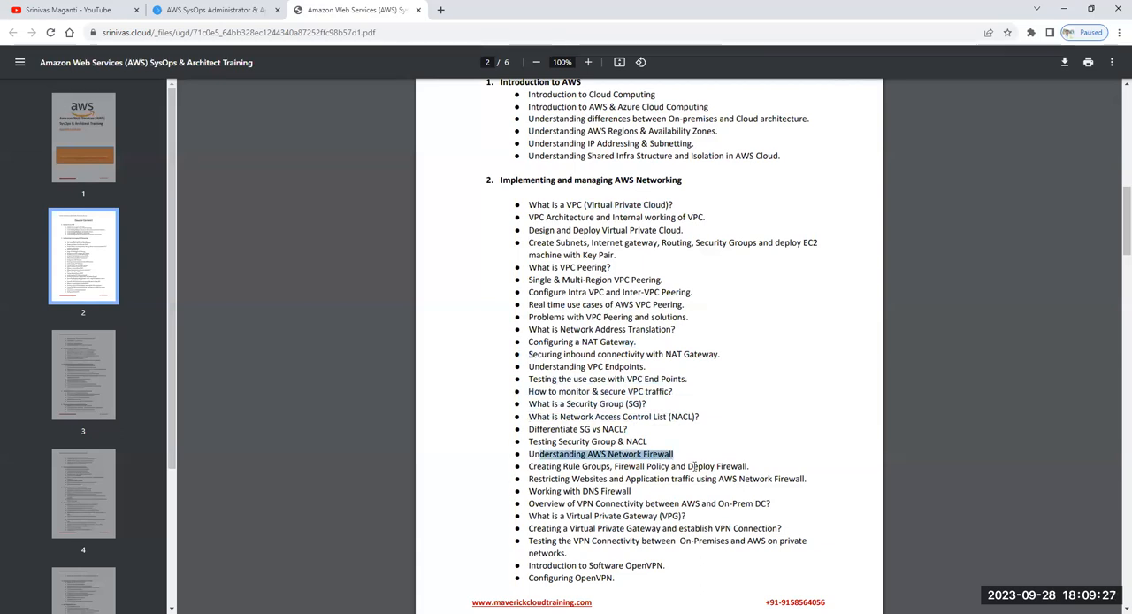
- Scroll through the networking topics onto page 3's HA Solutions & Scaling and EC2 Compute sections
scroll(down, 3)
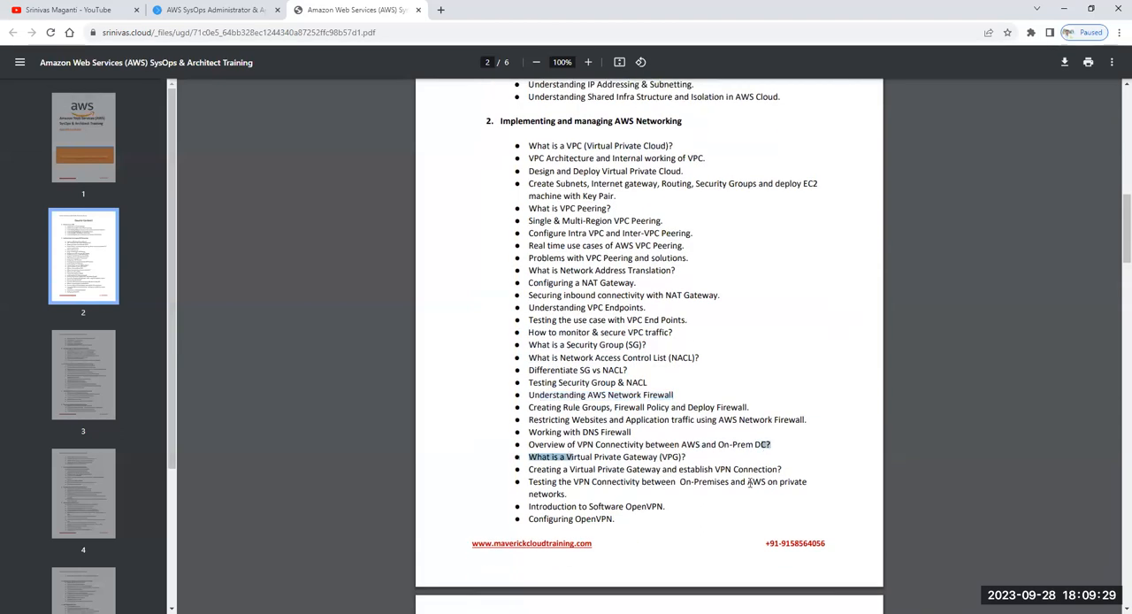
scroll(down, 3)
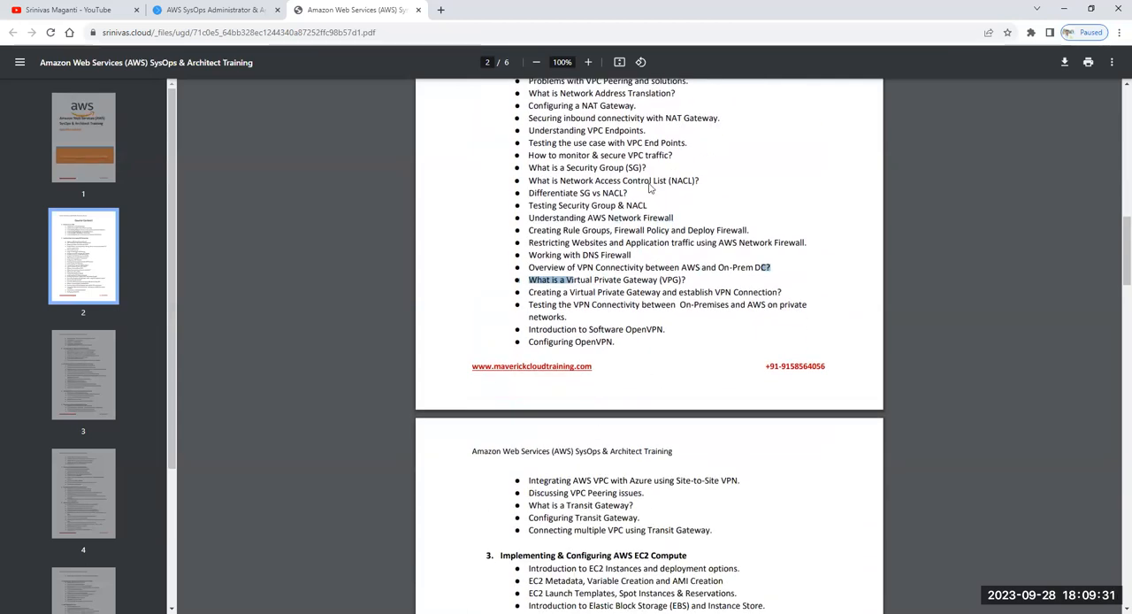
scroll(down, 3)
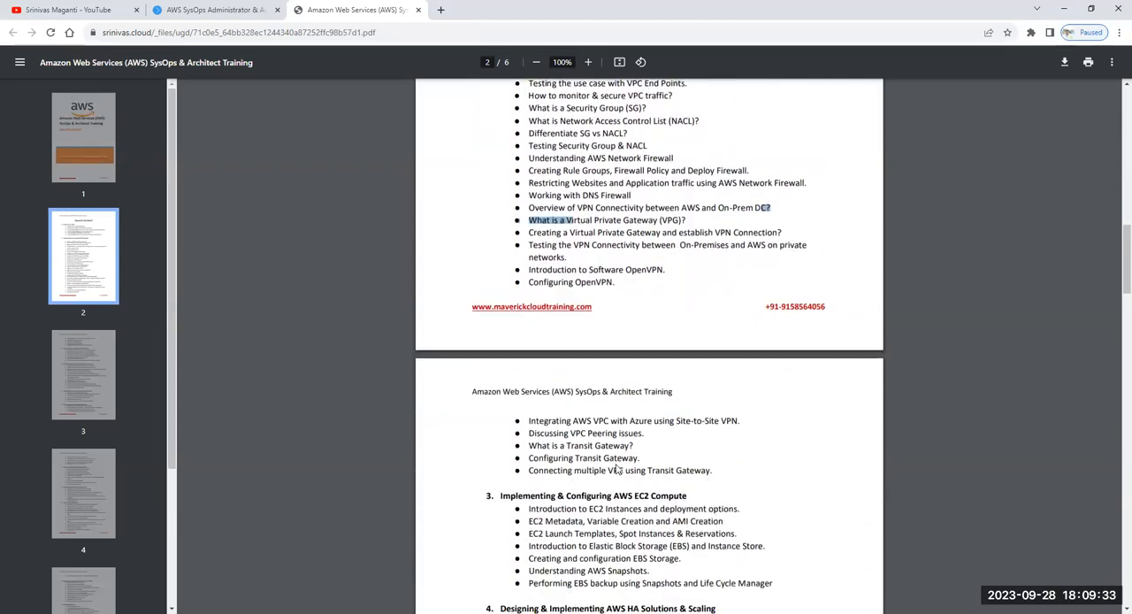
scroll(down, 3)
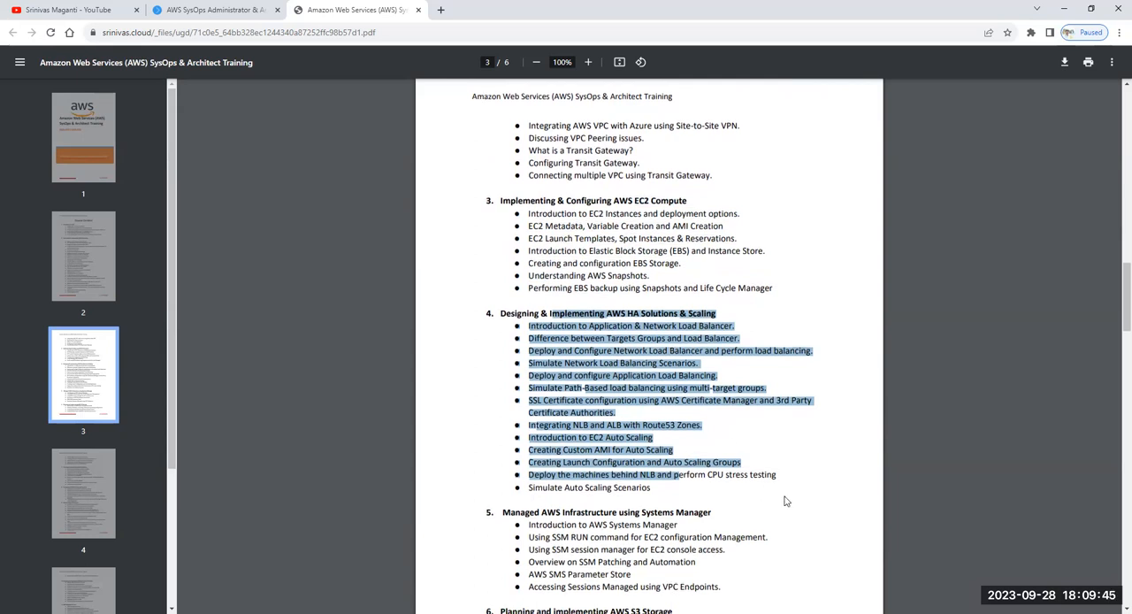
- Scroll through page 3 past module 6 on S3 storage onto page 4's EFS and AWS Databases module
scroll(down, 3)
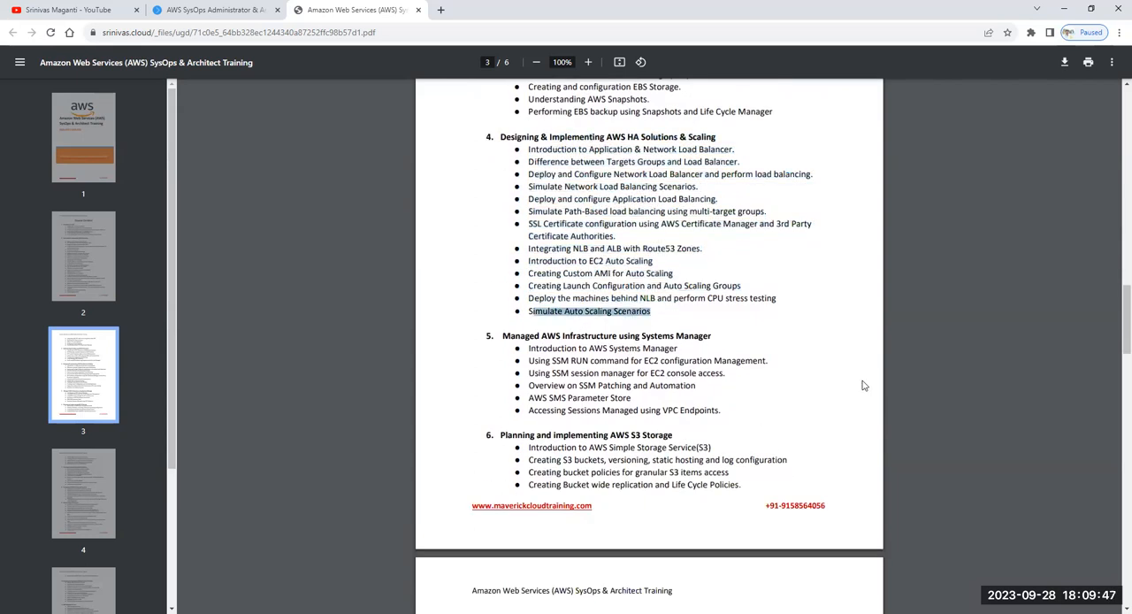
mouse_move(856, 384)
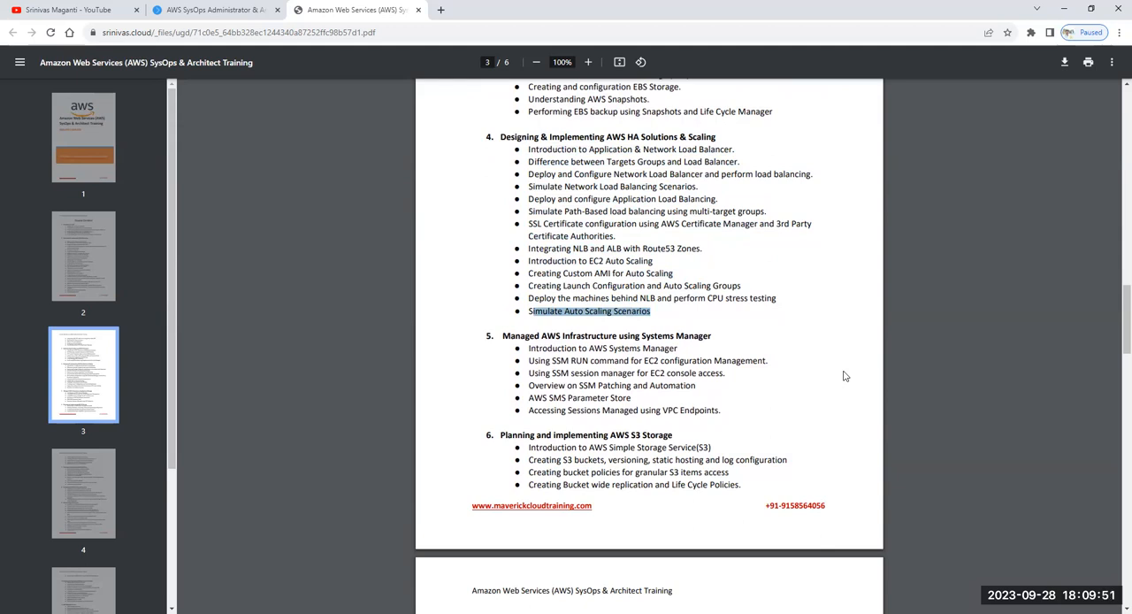
mouse_move(843, 375)
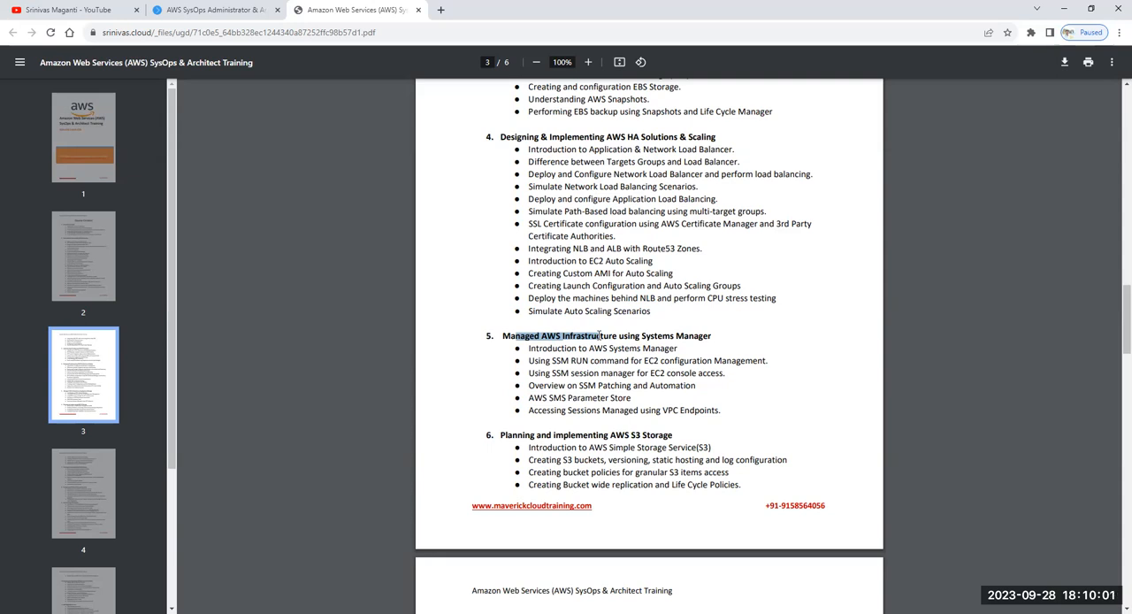
scroll(down, 3)
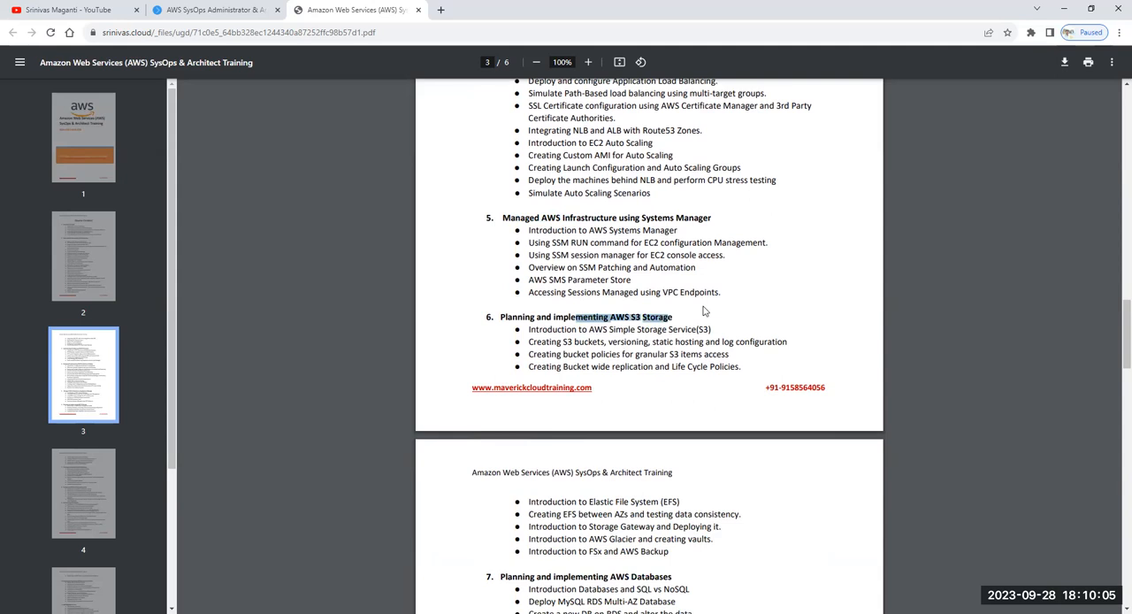
scroll(down, 3)
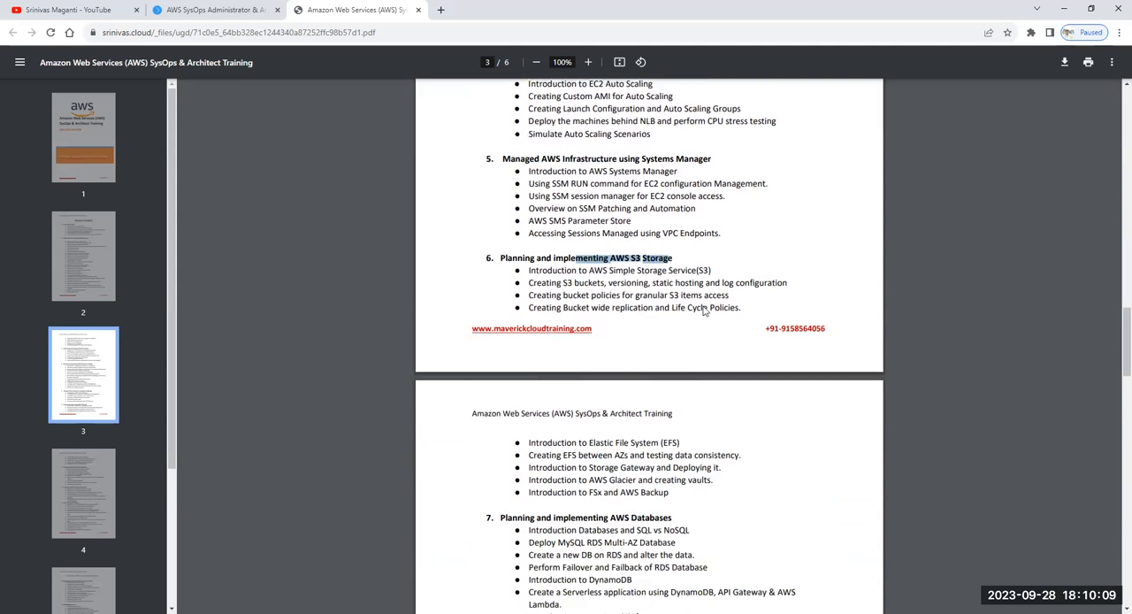
scroll(down, 3)
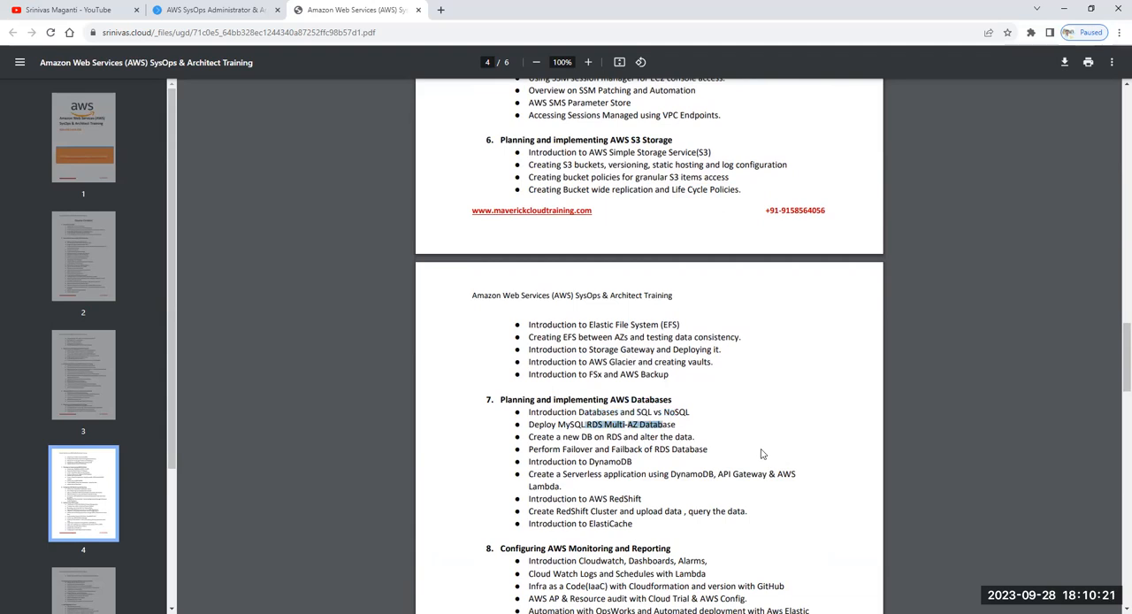
mouse_move(756, 453)
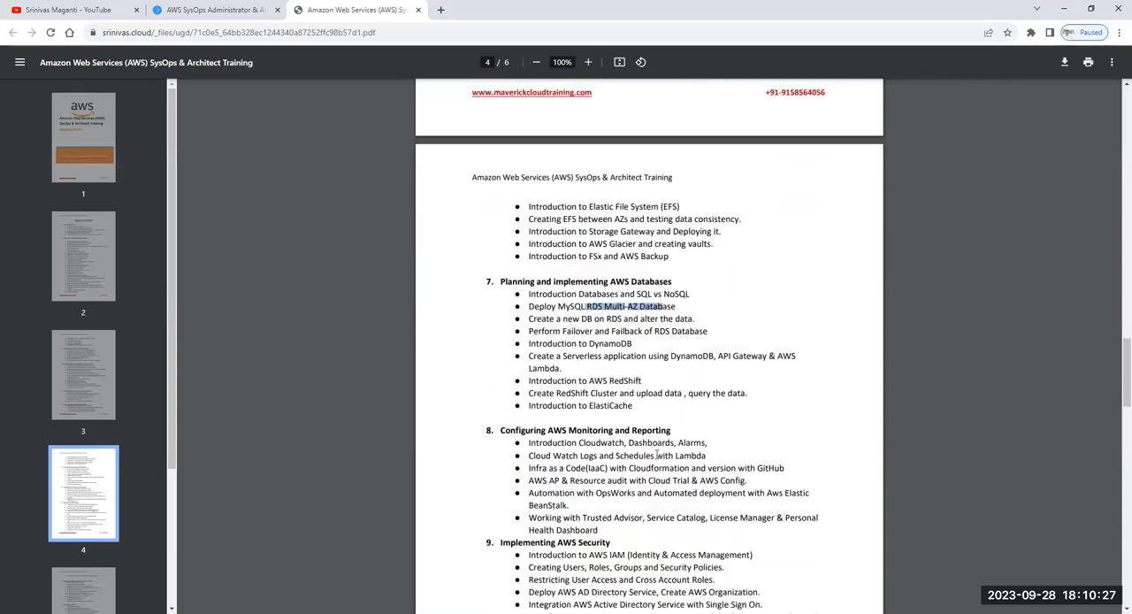
mouse_move(750, 534)
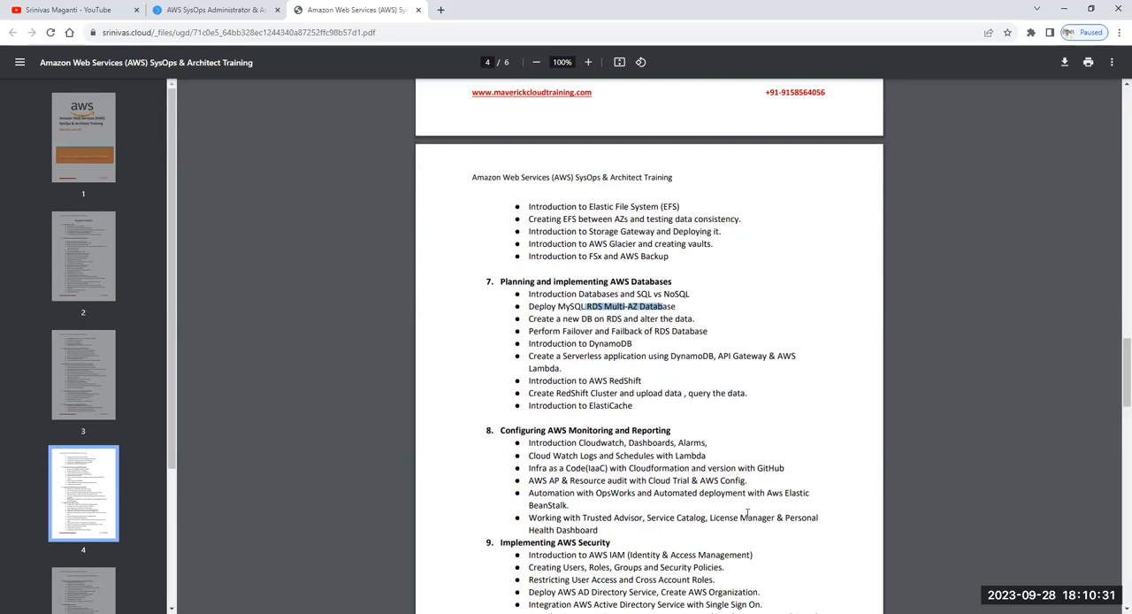
mouse_move(516, 428)
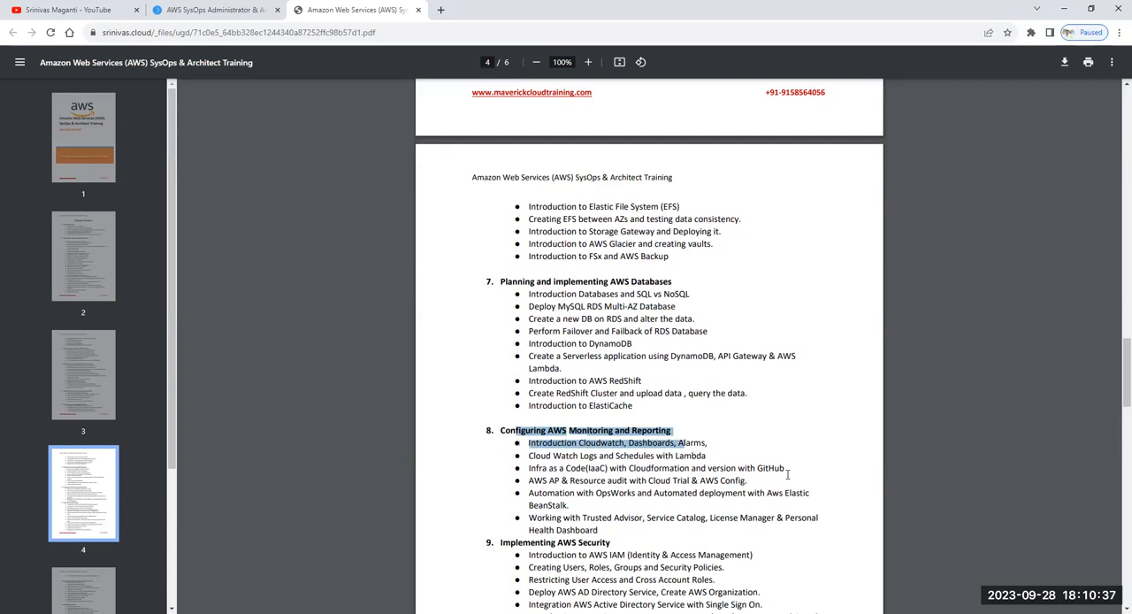
mouse_move(783, 484)
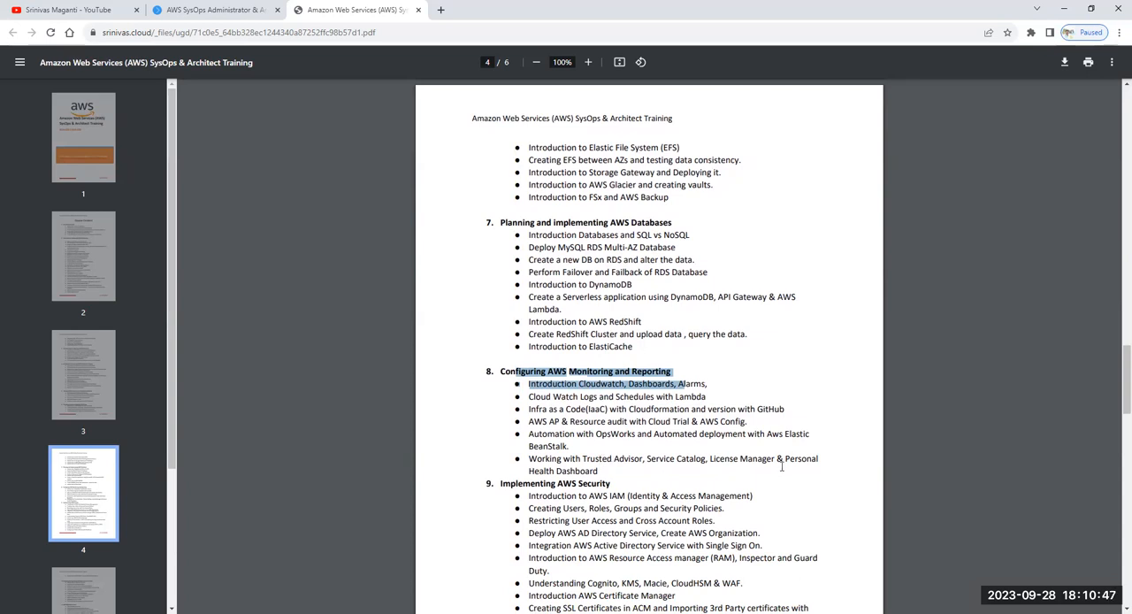
mouse_move(794, 485)
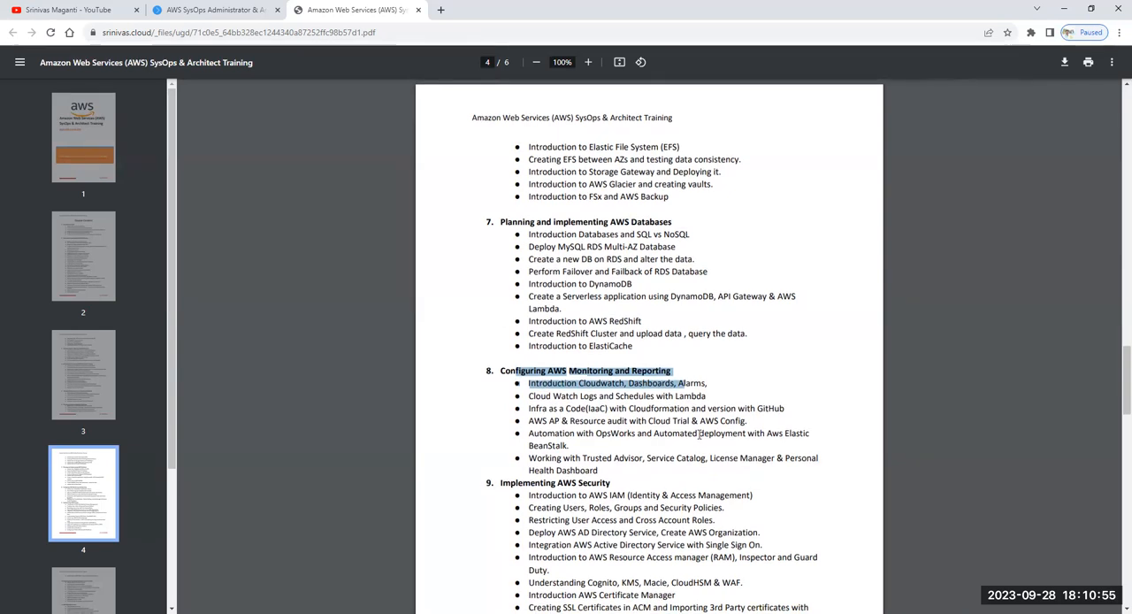
- Scroll page 4 until the Implementing AWS Security module shows through its CloudFront static website topic
scroll(down, 3)
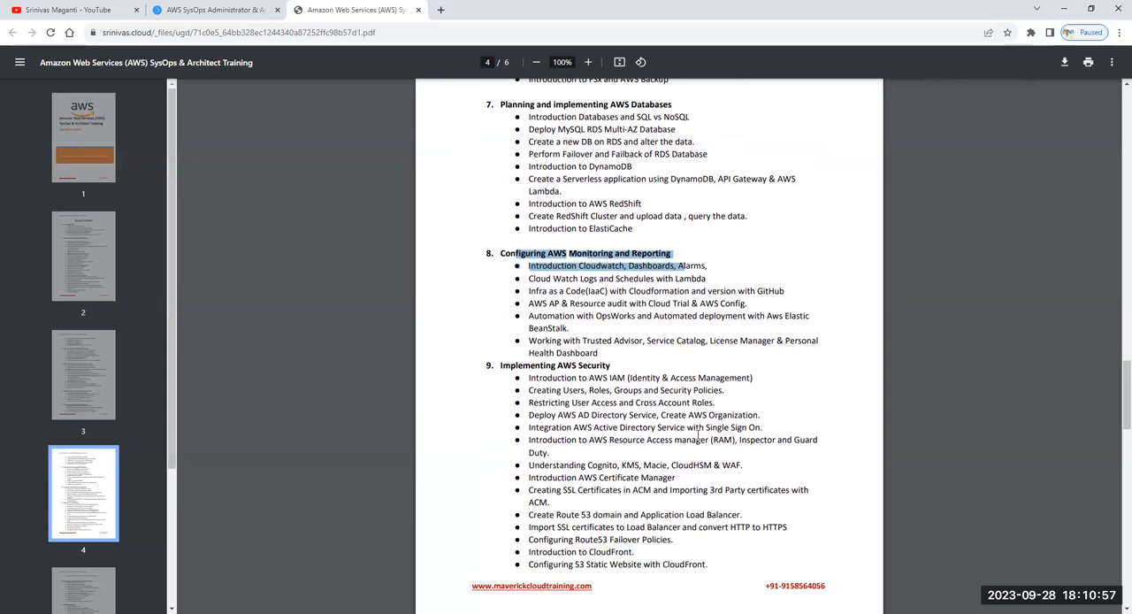
mouse_move(690, 432)
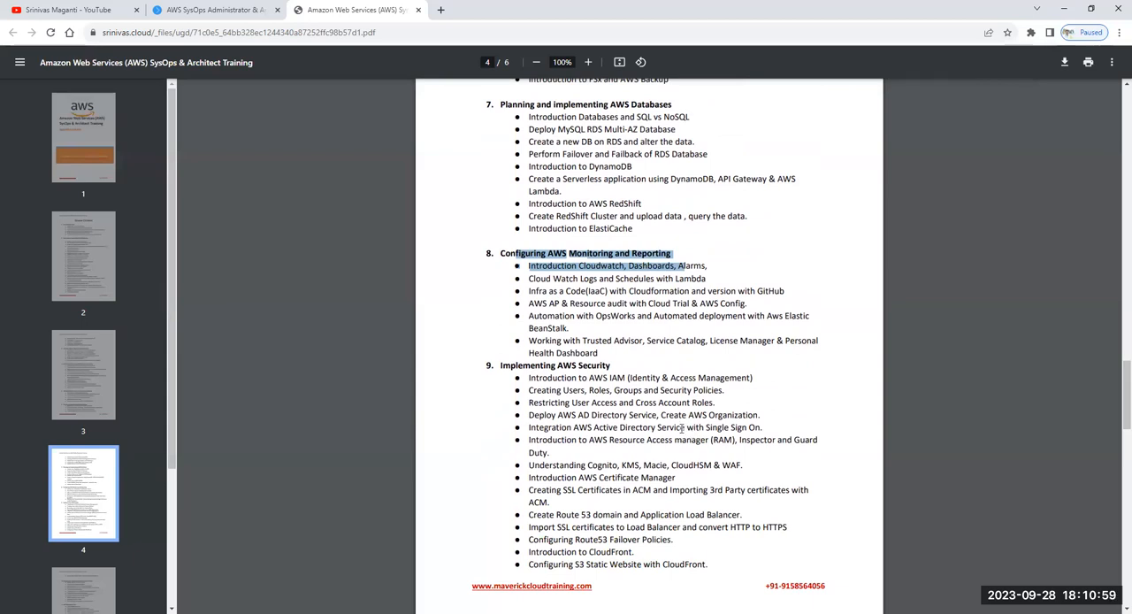
mouse_move(527, 379)
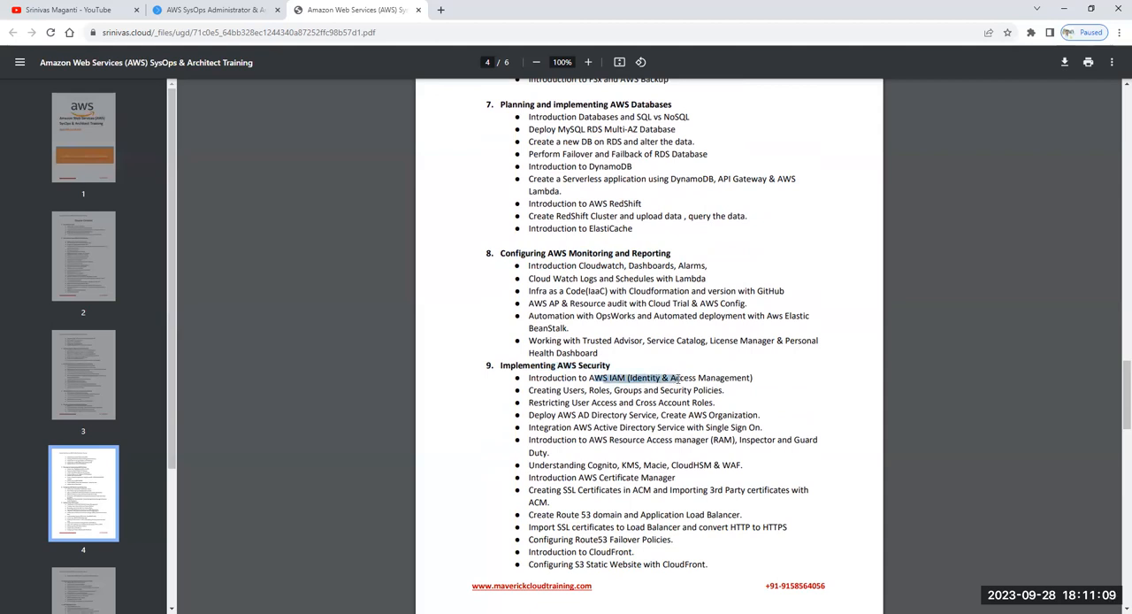
mouse_move(683, 368)
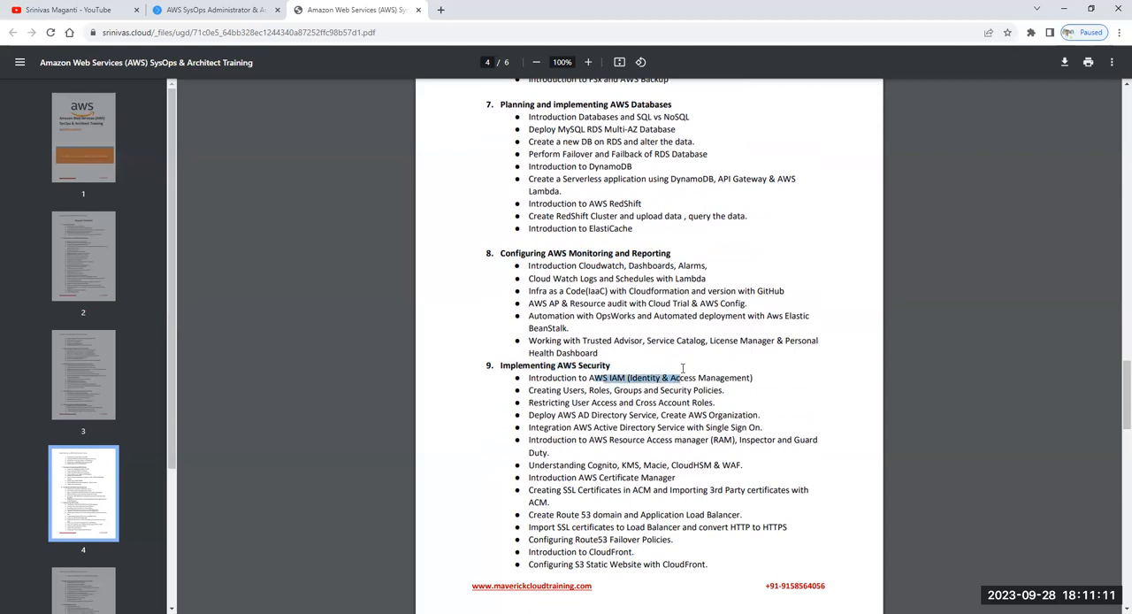
mouse_move(681, 372)
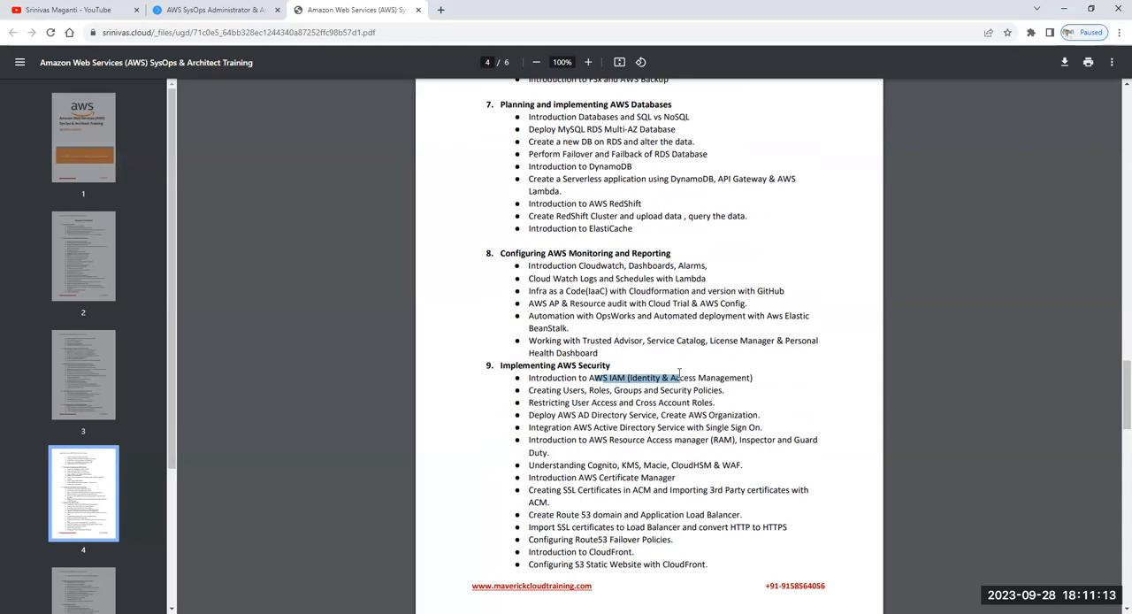
mouse_move(584, 407)
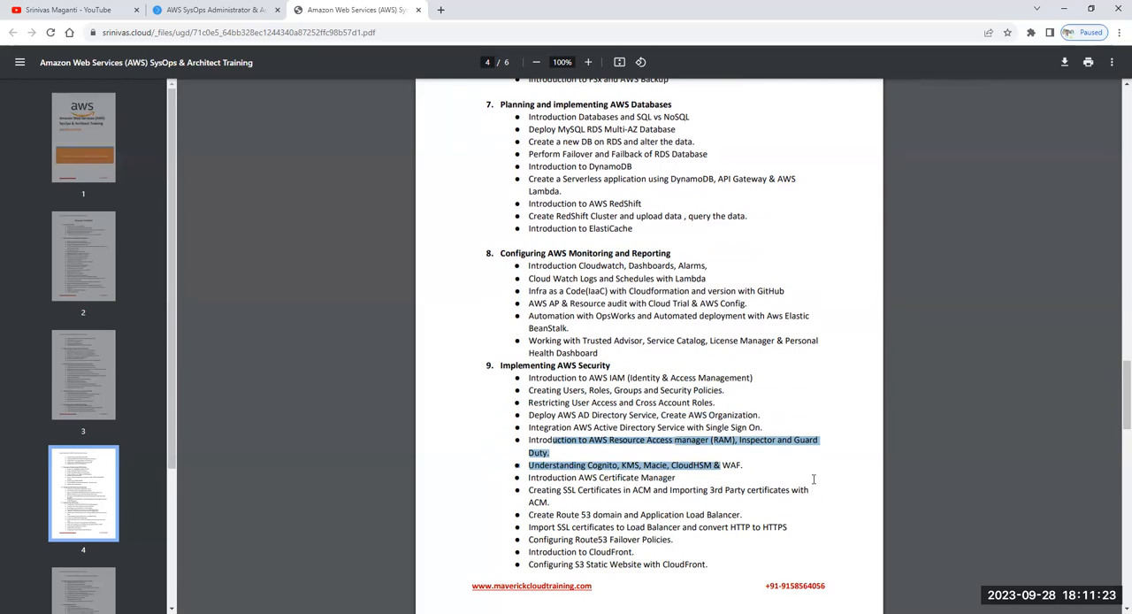
mouse_move(782, 486)
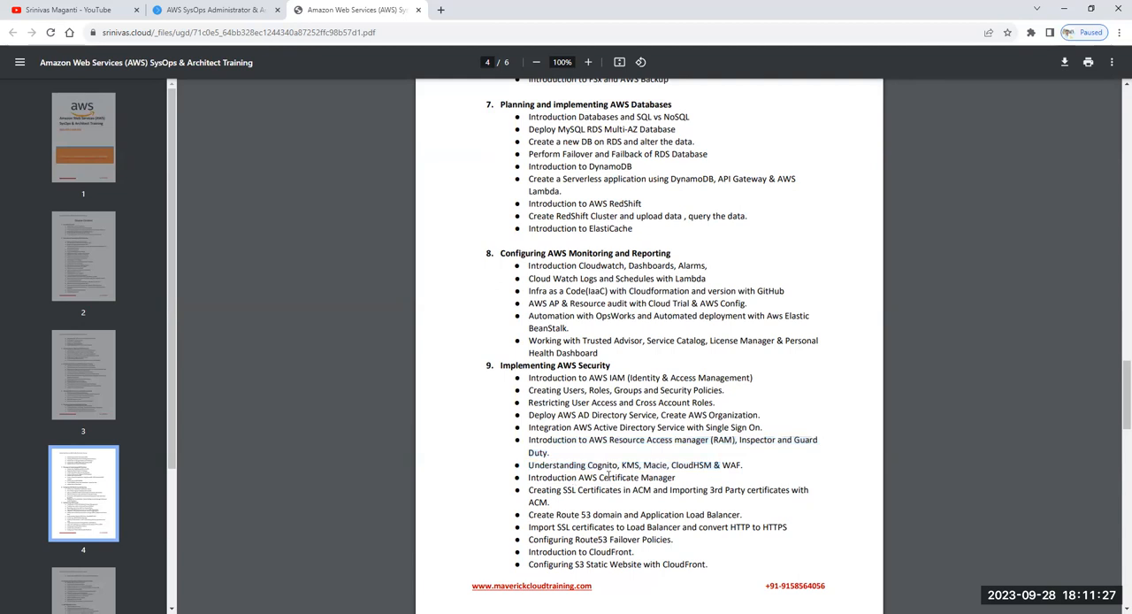
- Mark the S3 static website with CloudFront topic and scroll to page 5's Direct Connect and Global Accelerator
drag(527, 490, 741, 515)
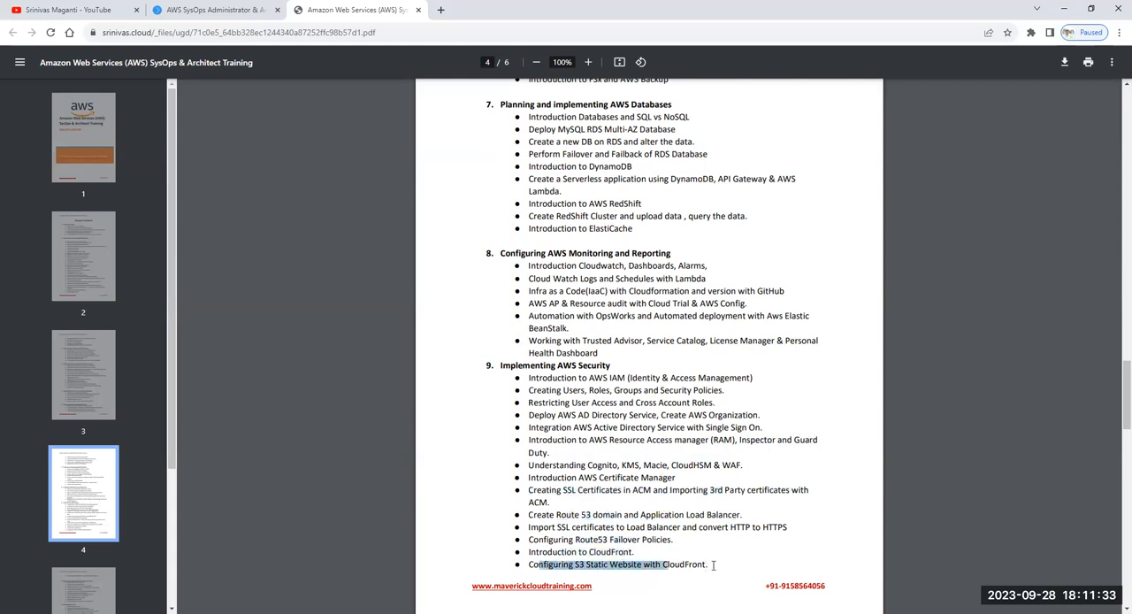
scroll(down, 3)
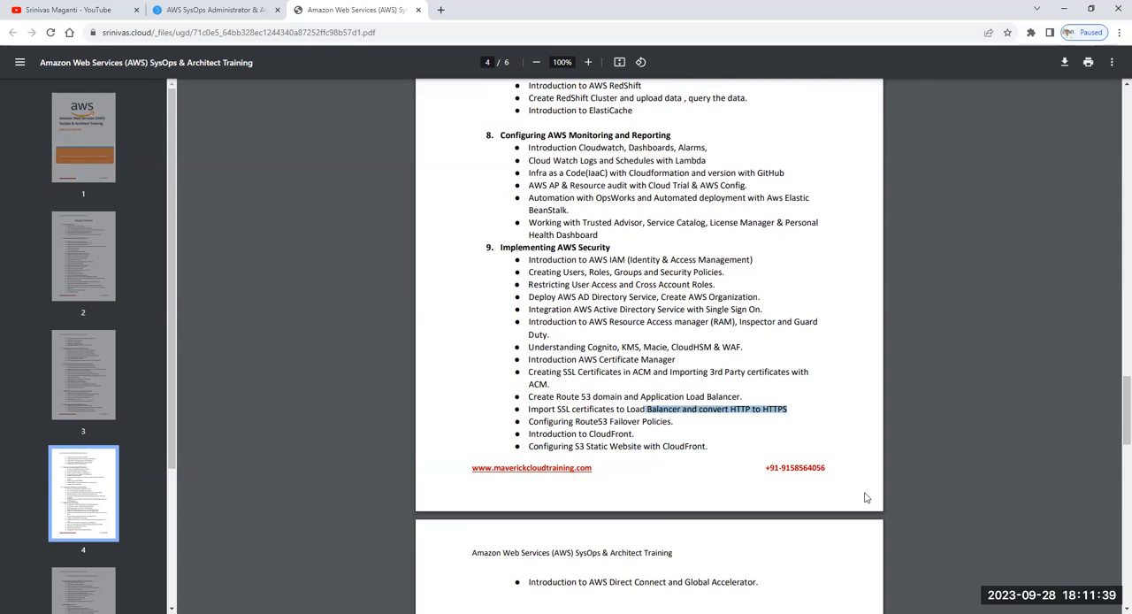
mouse_move(849, 493)
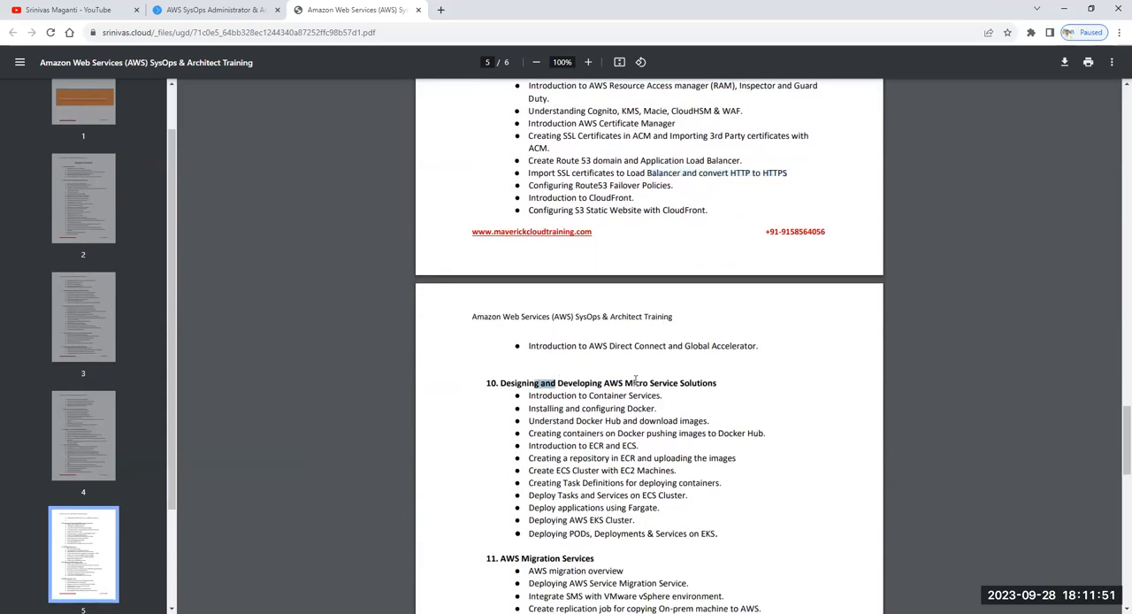
- Emphasise the Designing and Developing AWS Micro Service Solutions module heading on page 5
drag(556, 382, 716, 382)
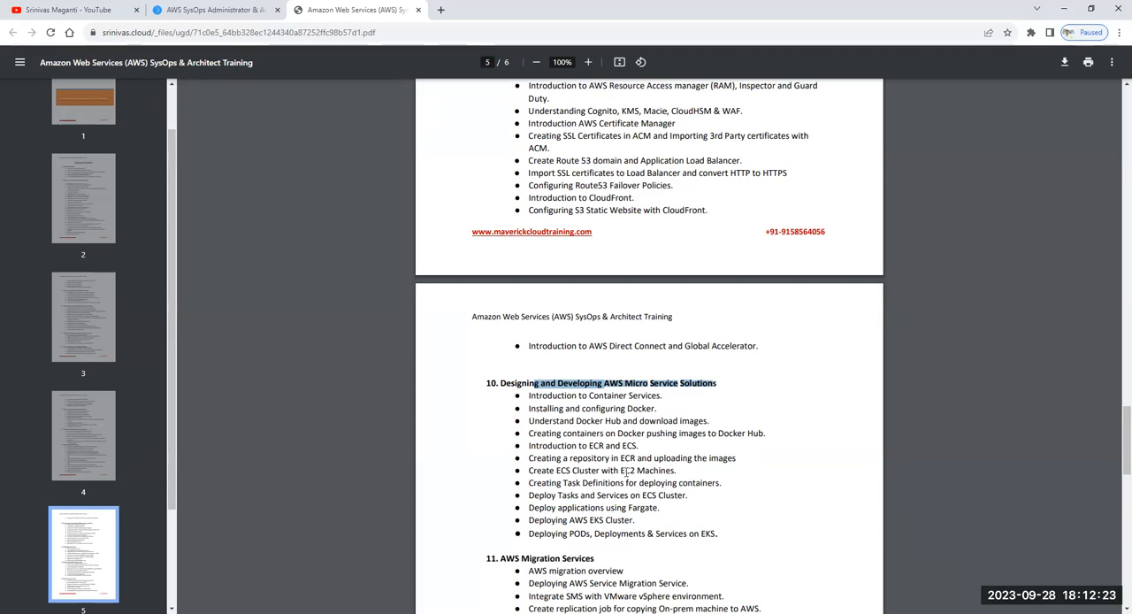
- Highlight the AWS Migration Services topic list and scroll on to module 13, AWS Automation Tools
scroll(down, 3)
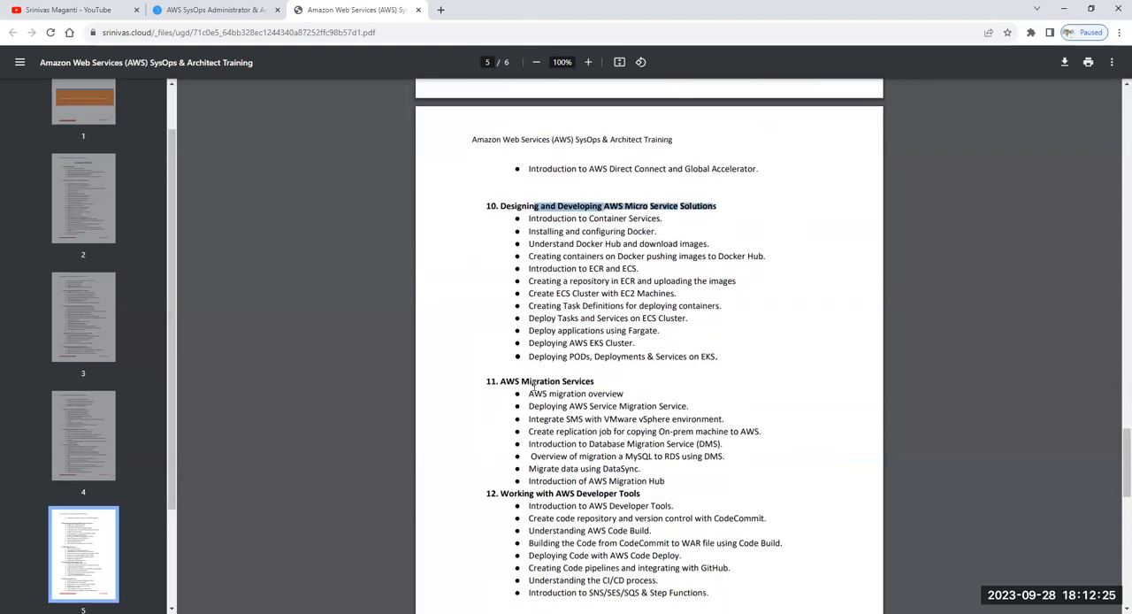
drag(528, 393, 663, 456)
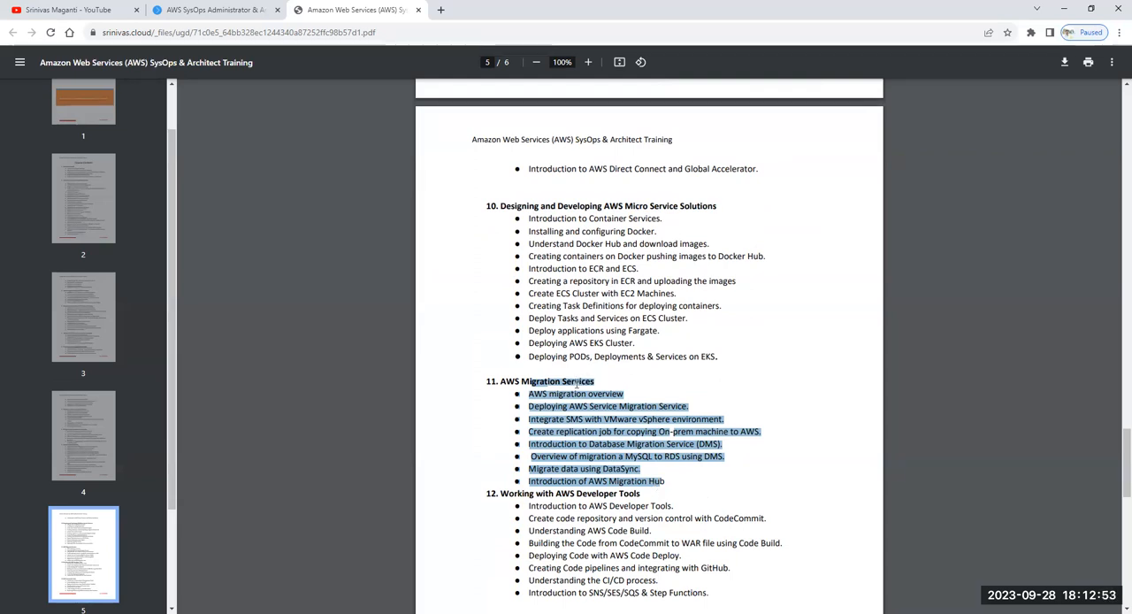
scroll(down, 3)
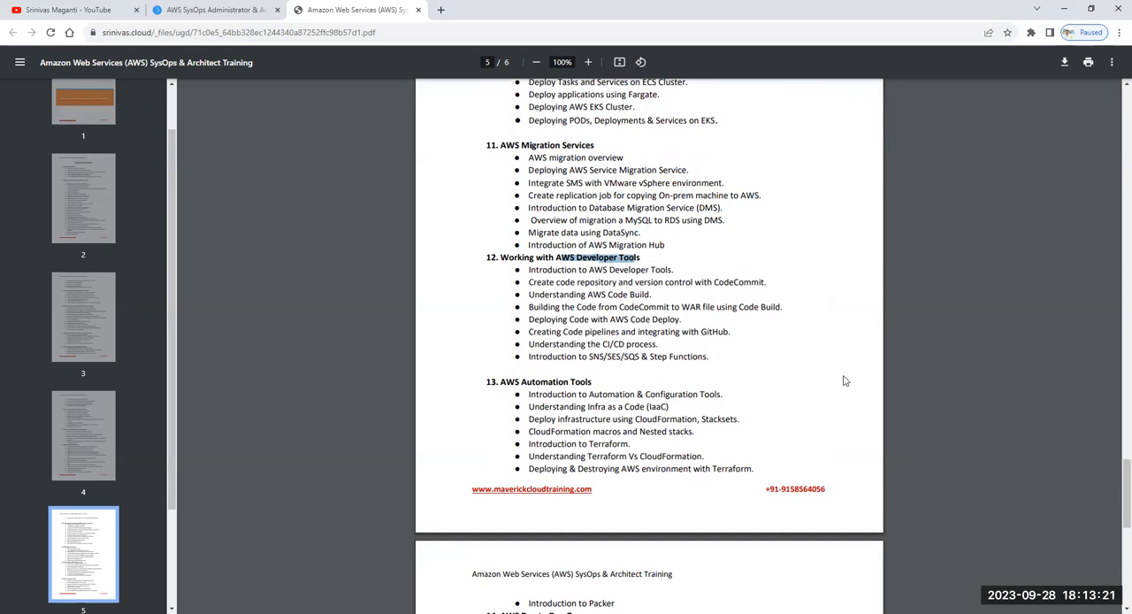
- Highlight the Introduction to Terraform topic in module 13 and reveal module 14, AWS Day to Day Ops
scroll(down, 3)
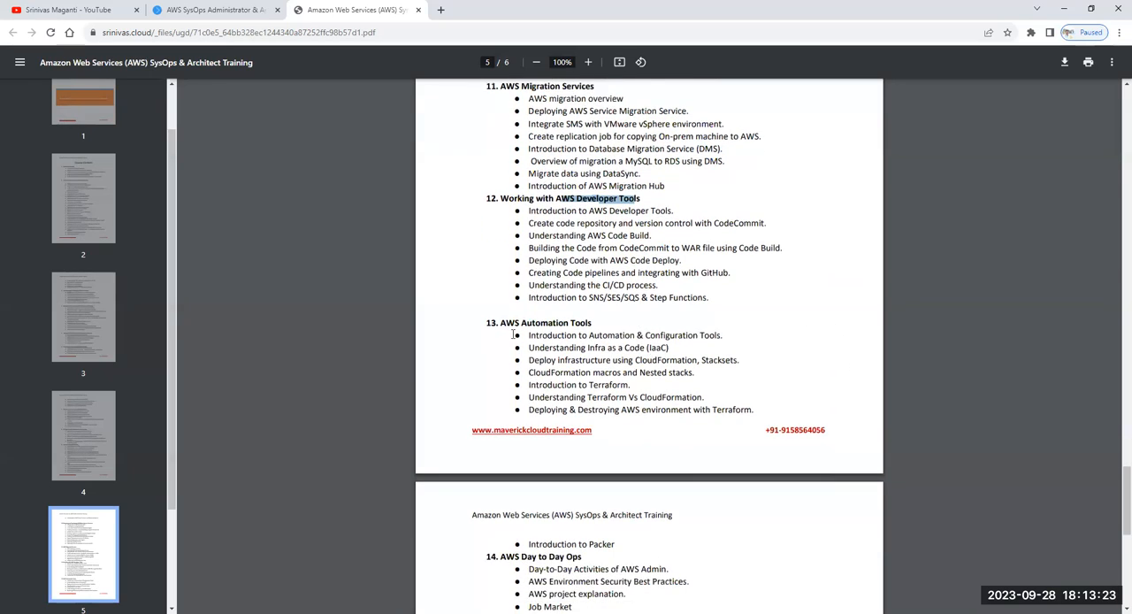
drag(522, 322, 610, 334)
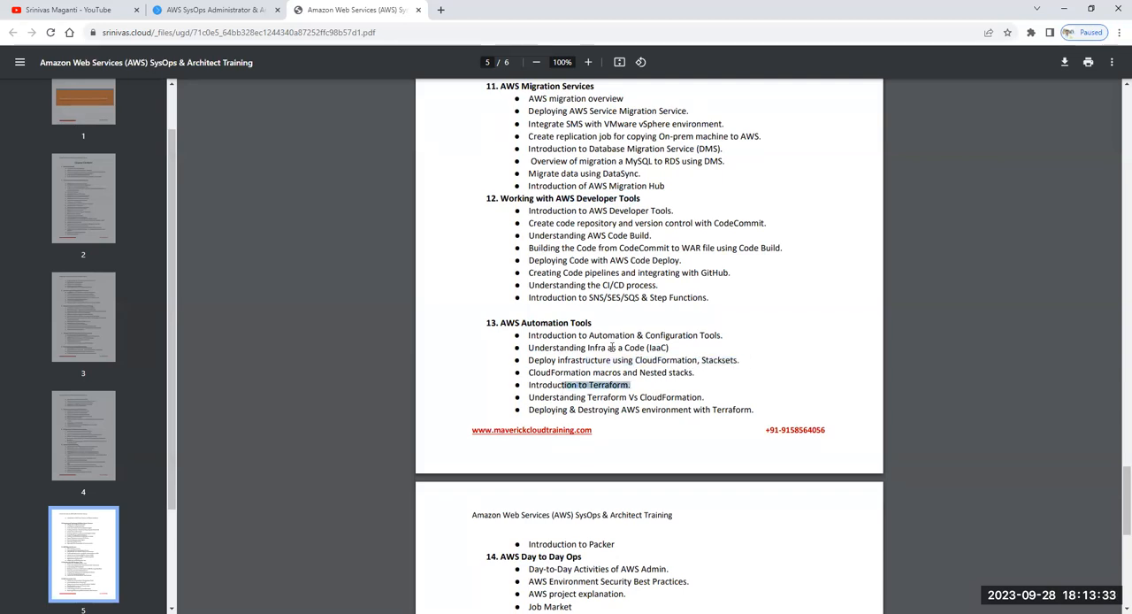
scroll(down, 3)
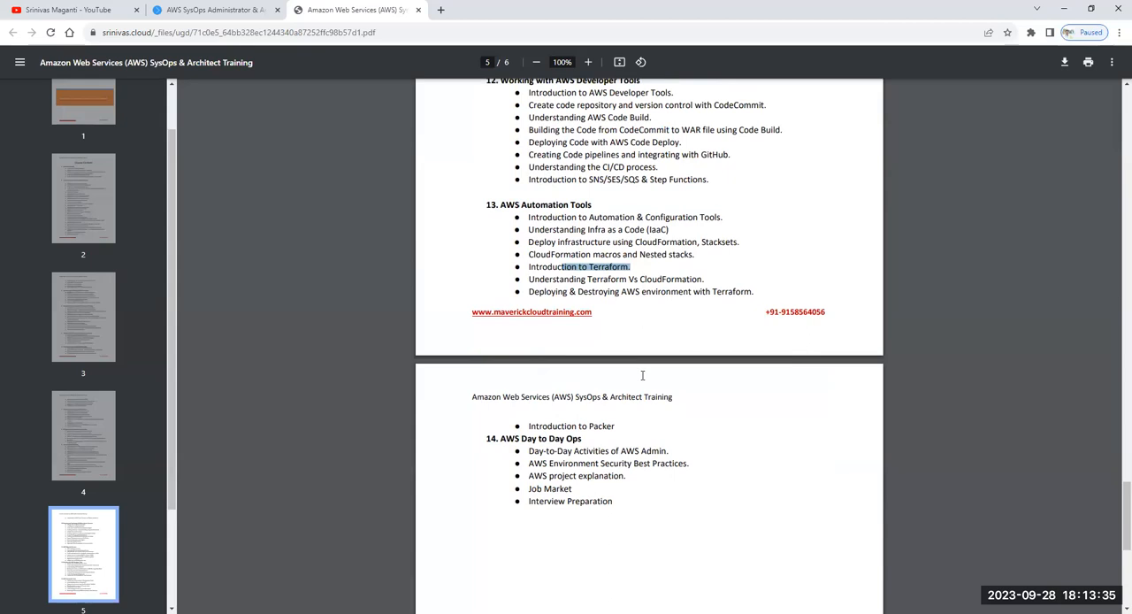
mouse_move(520, 442)
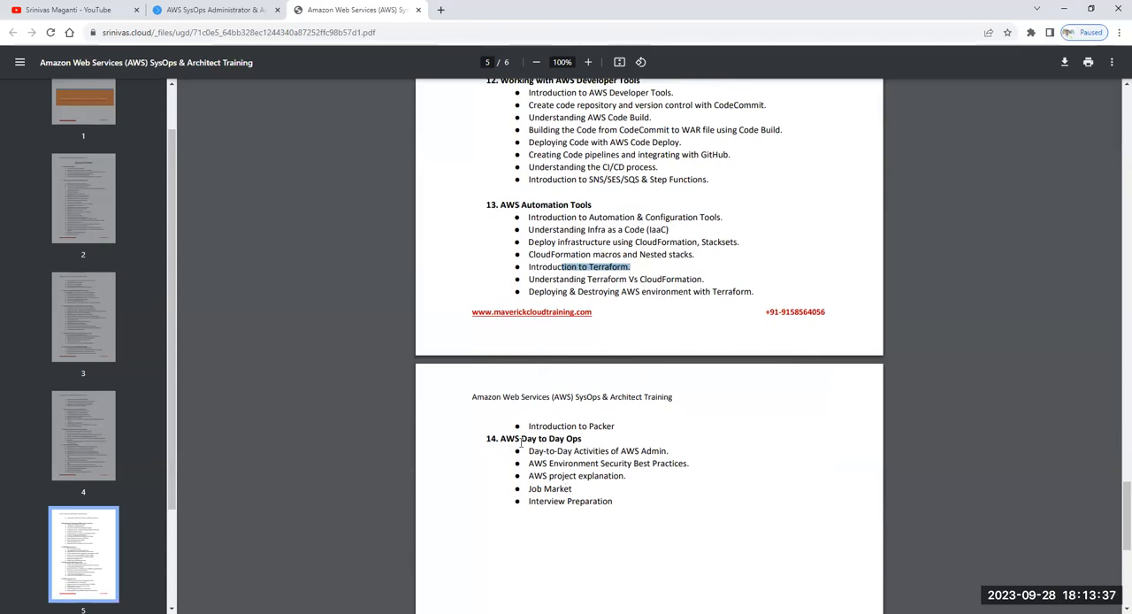